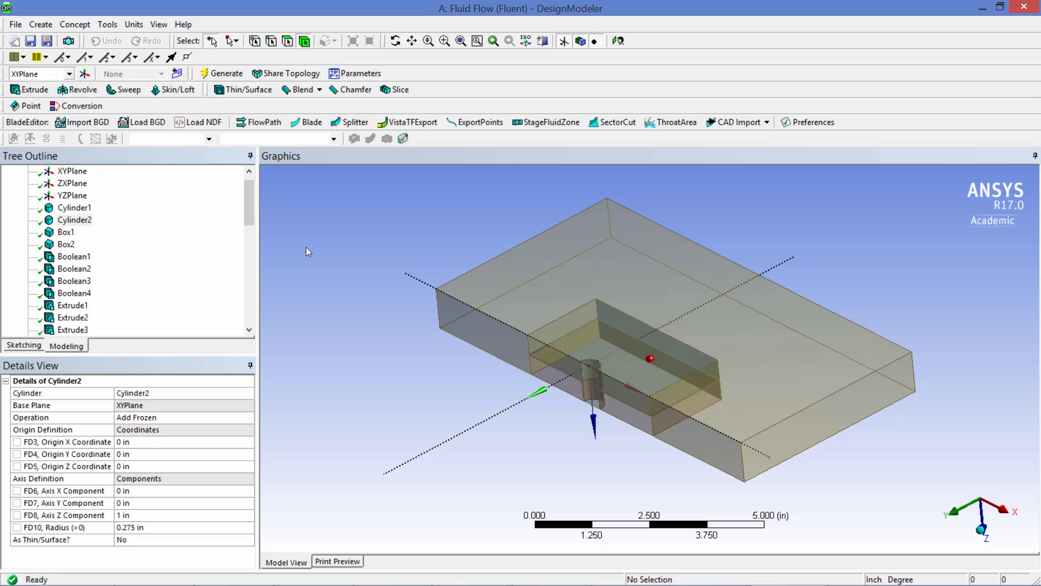
Review the inner and outer tube cylinder dimensions and the thin fin box dimensions.
{"action": "left_click", "coordinate": [73, 207]}
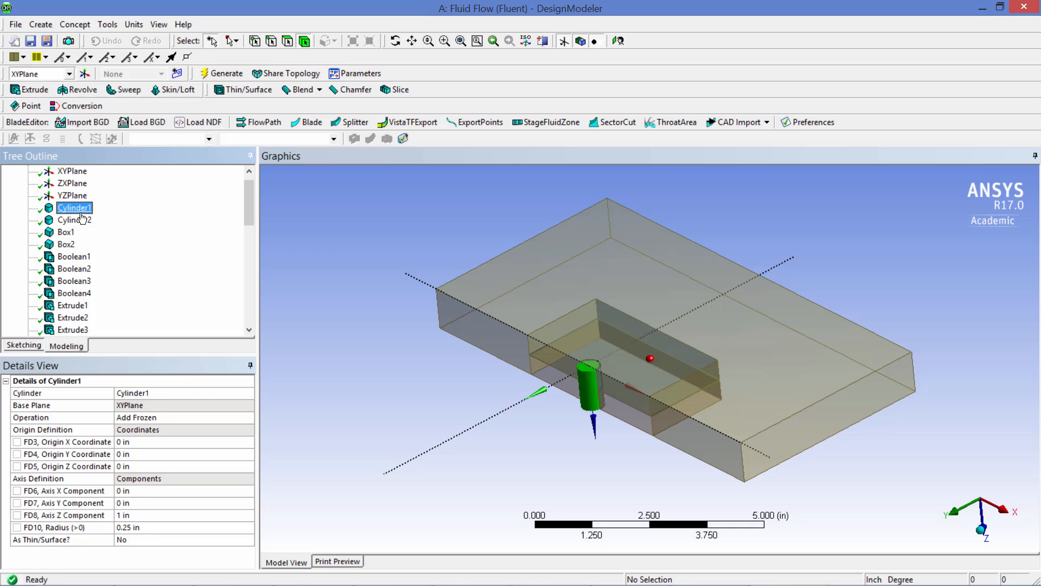
{"action": "left_click", "coordinate": [74, 220]}
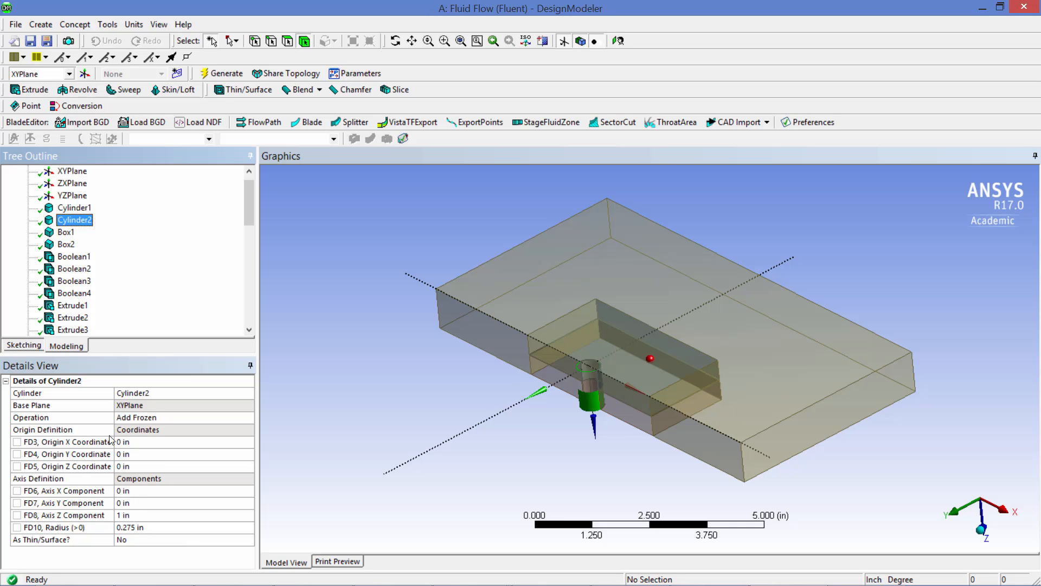
{"action": "left_click", "coordinate": [74, 207]}
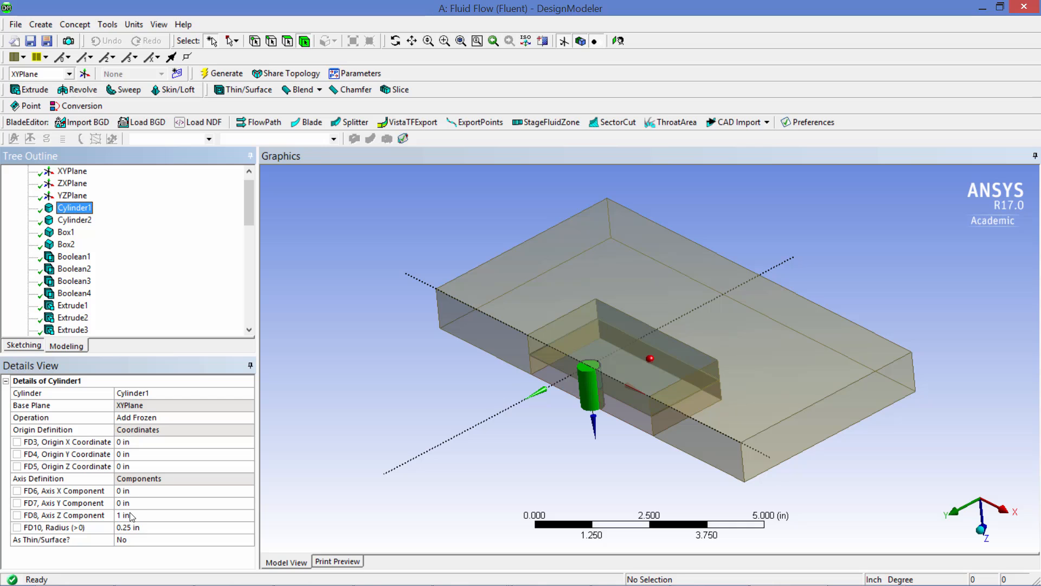
{"action": "left_click", "coordinate": [75, 220]}
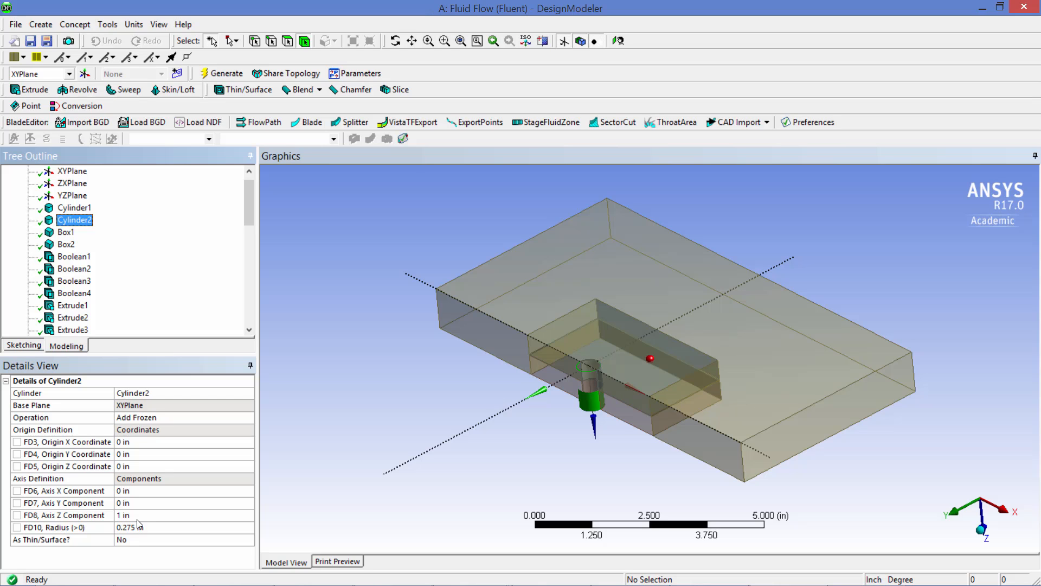
{"action": "left_click", "coordinate": [66, 244]}
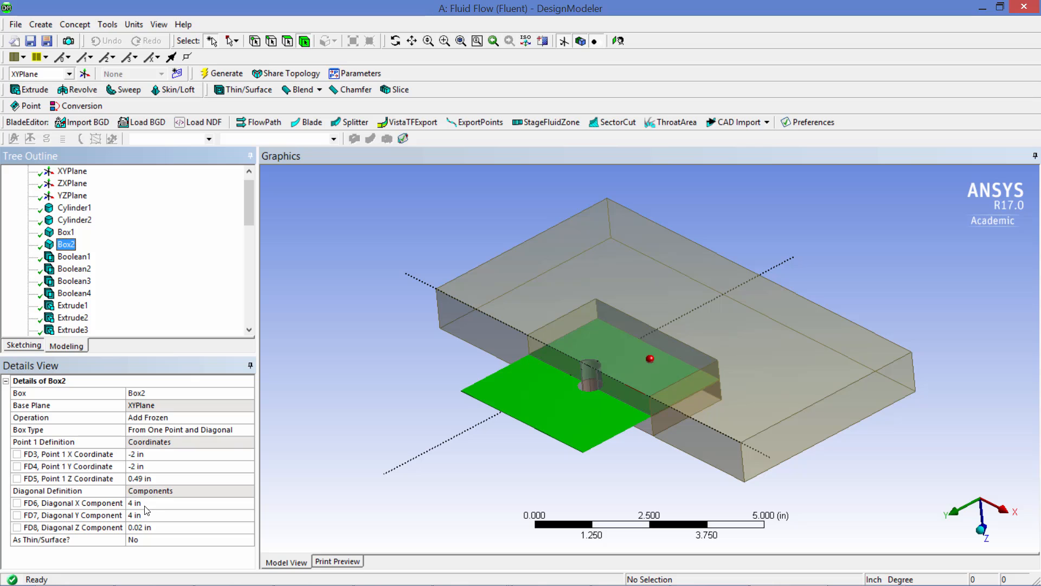
{"action": "mouse_move", "coordinate": [157, 532]}
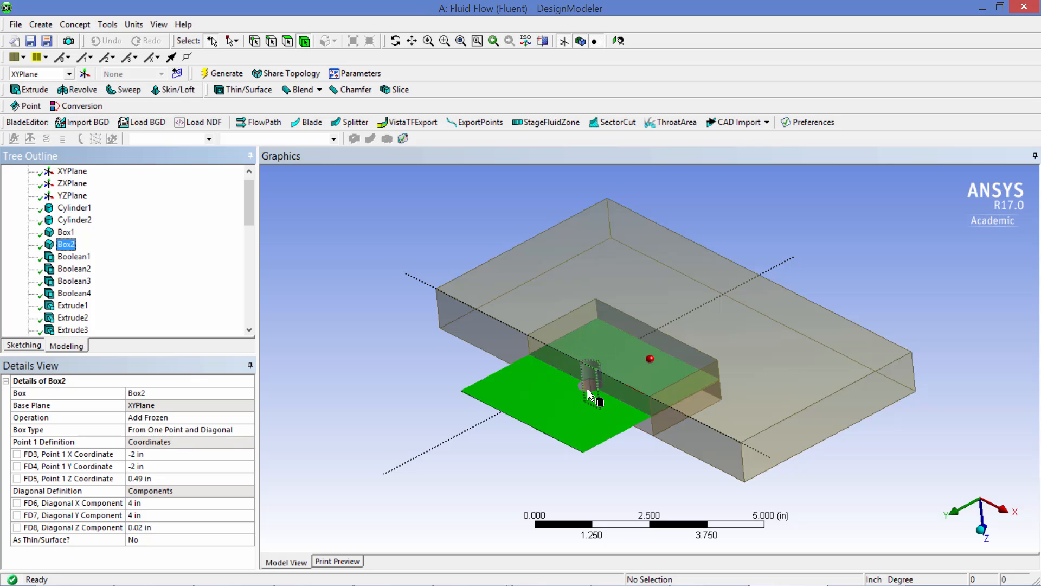
Review the tube subtract, the body unite, and the upward and reversed block extrusions.
{"action": "left_click", "coordinate": [75, 268]}
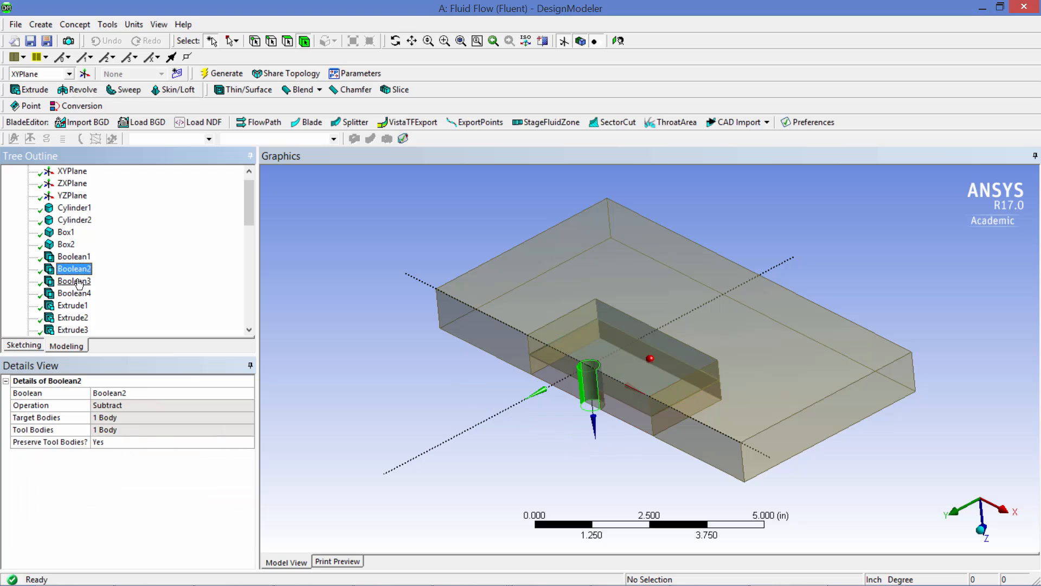
{"action": "left_click", "coordinate": [74, 293]}
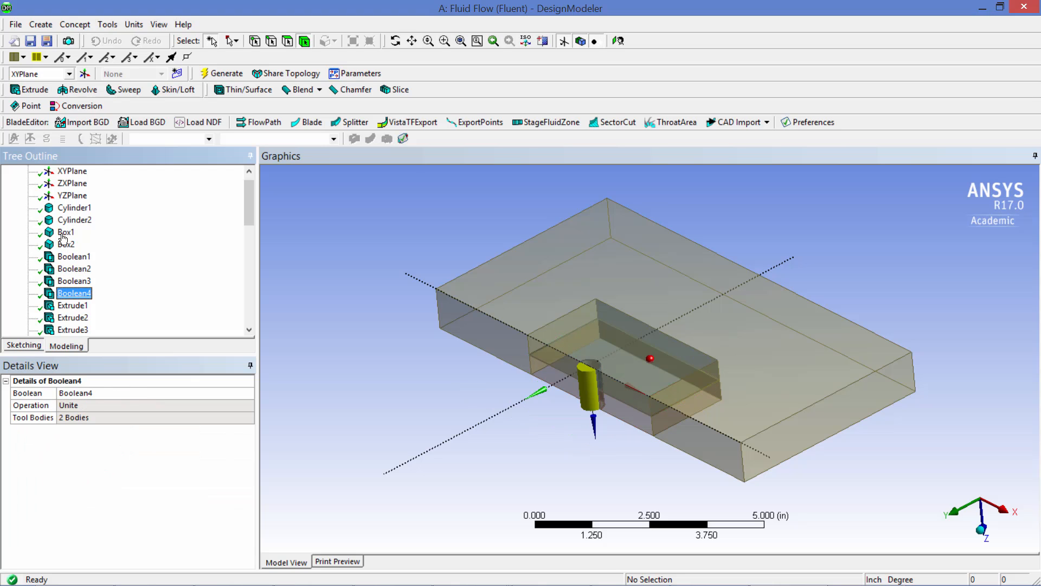
{"action": "left_click", "coordinate": [73, 317]}
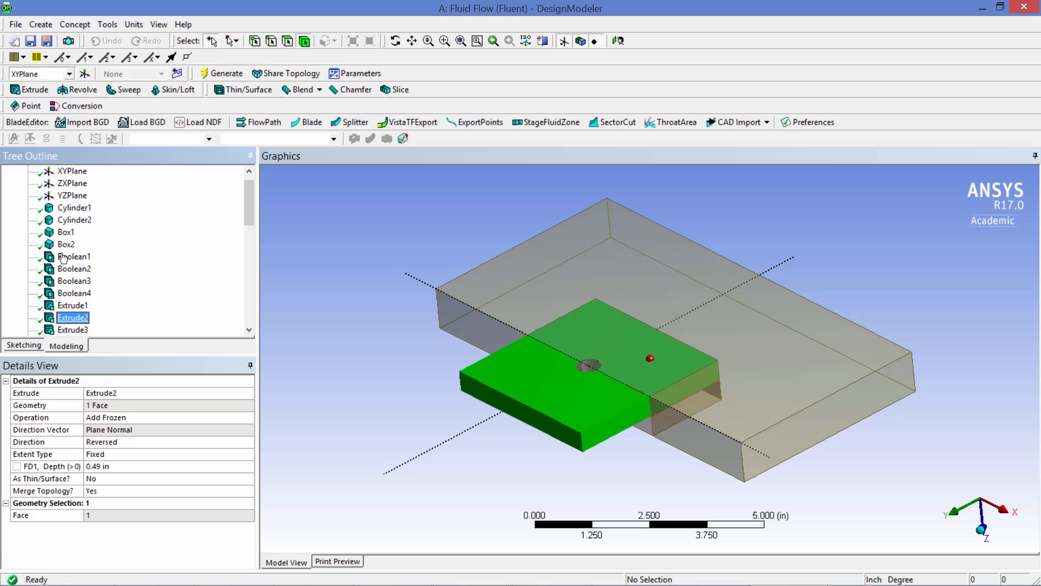
{"action": "left_click", "coordinate": [73, 305]}
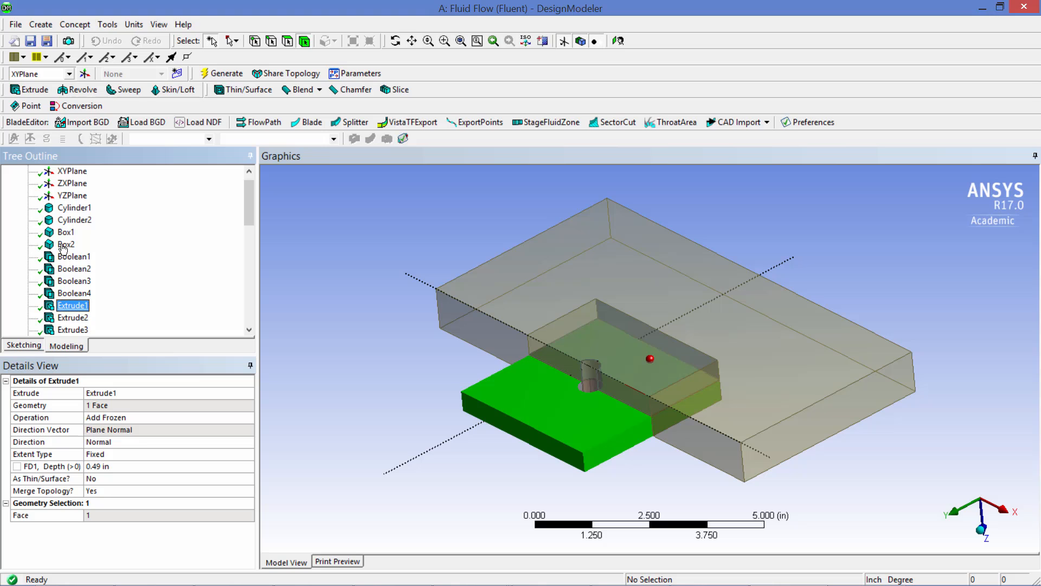
{"action": "mouse_move", "coordinate": [72, 318]}
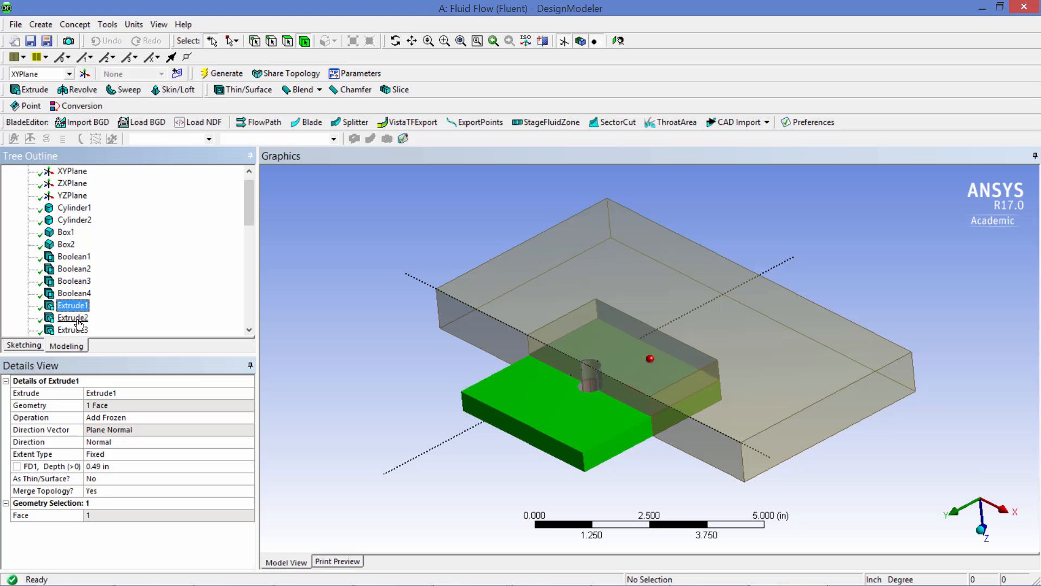
{"action": "left_click", "coordinate": [73, 317]}
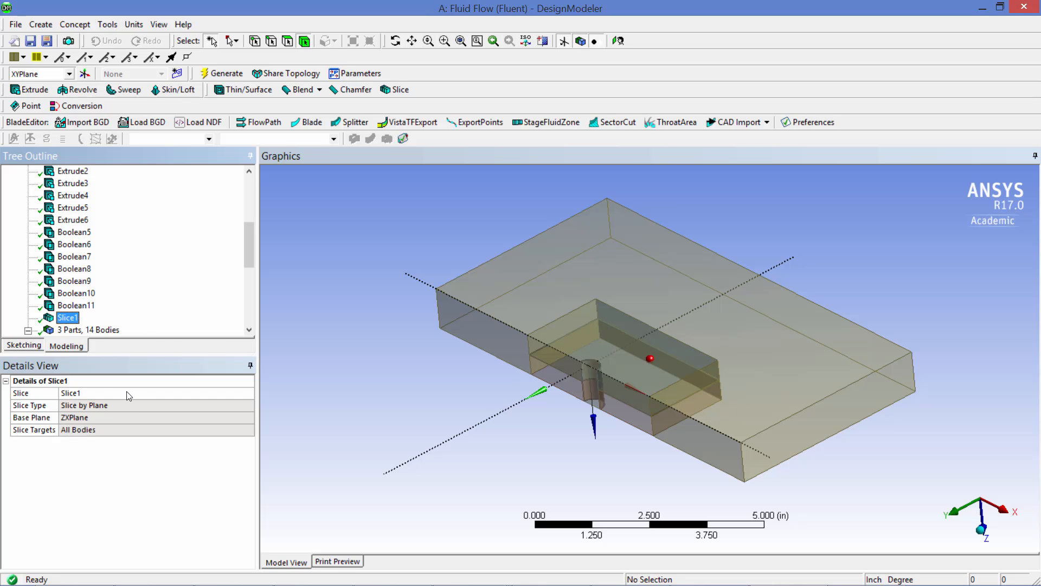
{"action": "mouse_move", "coordinate": [316, 297]}
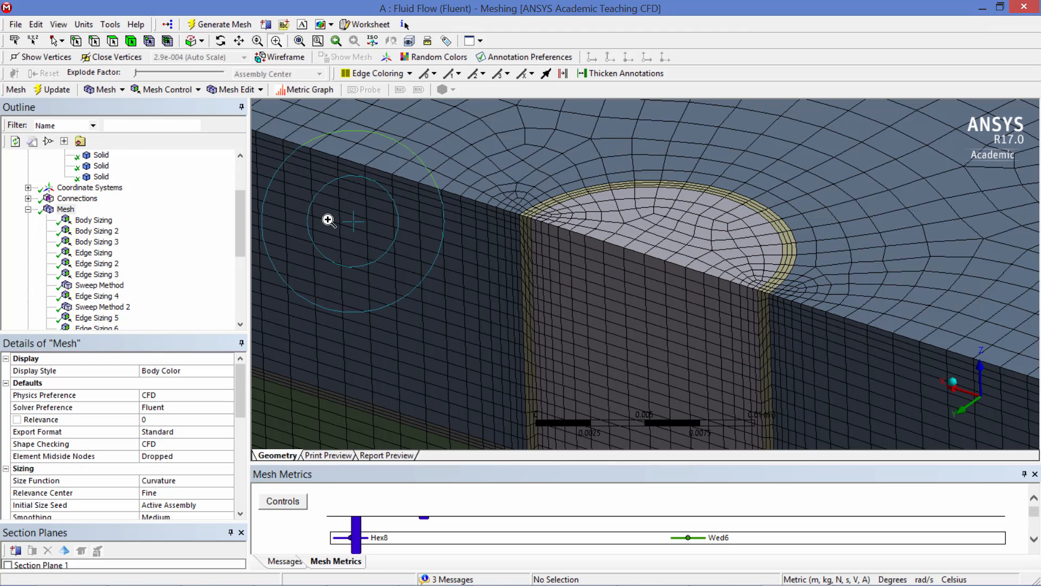
Review the mesh body sizing and the edge sizings, including 20 divisions on four edges.
{"action": "left_click", "coordinate": [97, 198]}
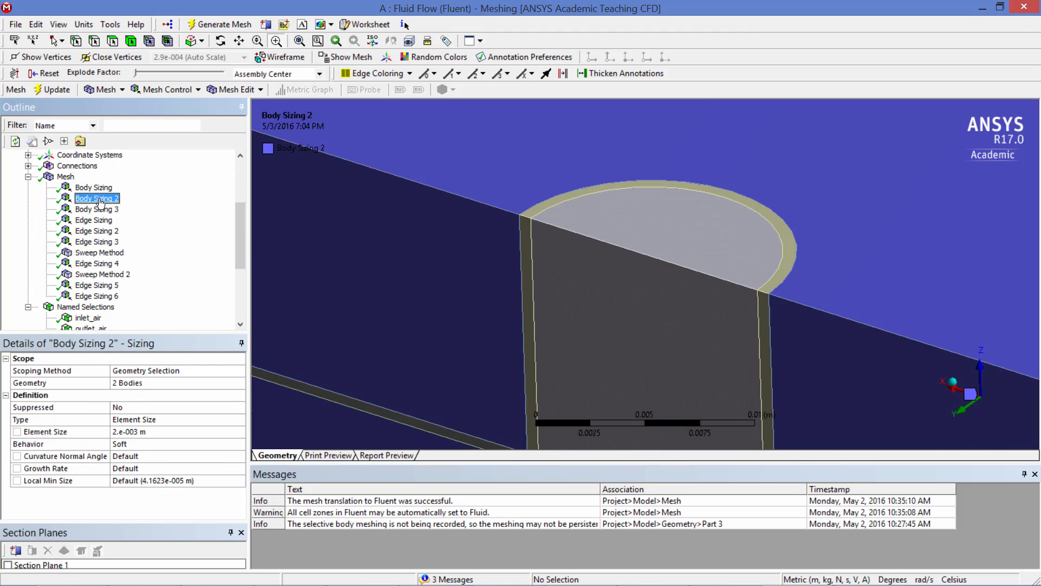
{"action": "left_click", "coordinate": [96, 241]}
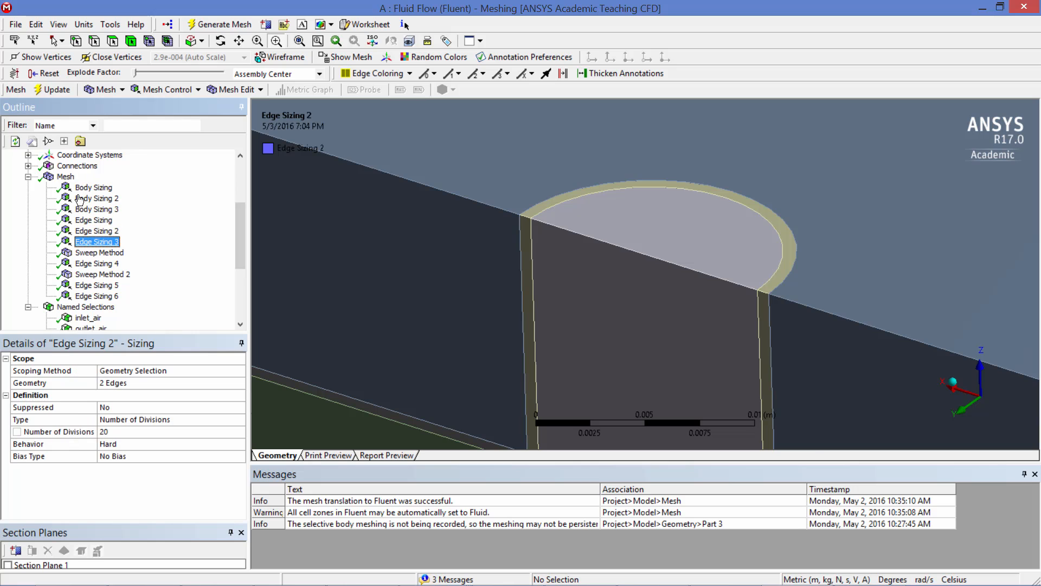
{"action": "left_click", "coordinate": [97, 296]}
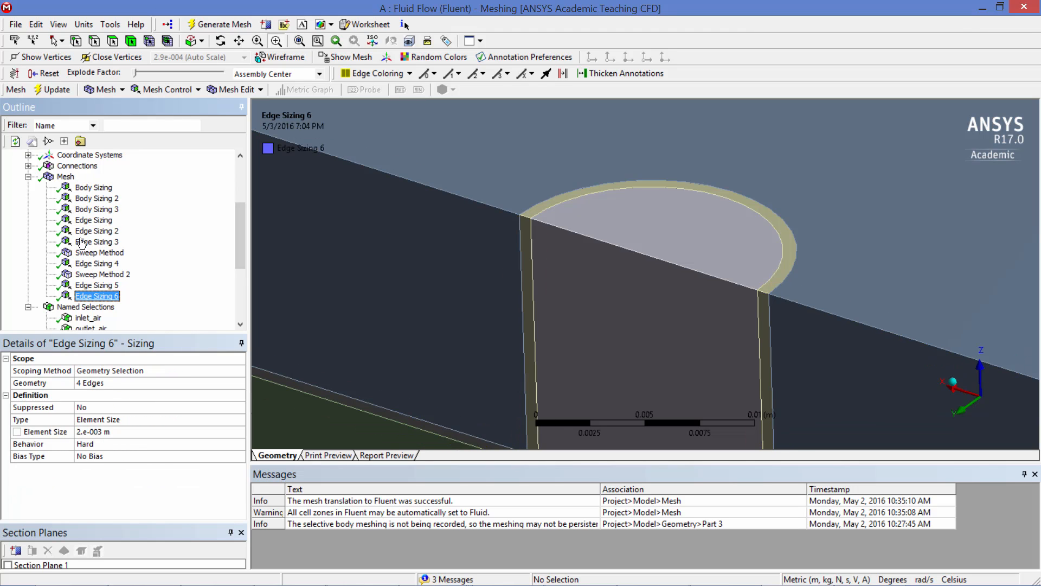
{"action": "mouse_move", "coordinate": [106, 210]}
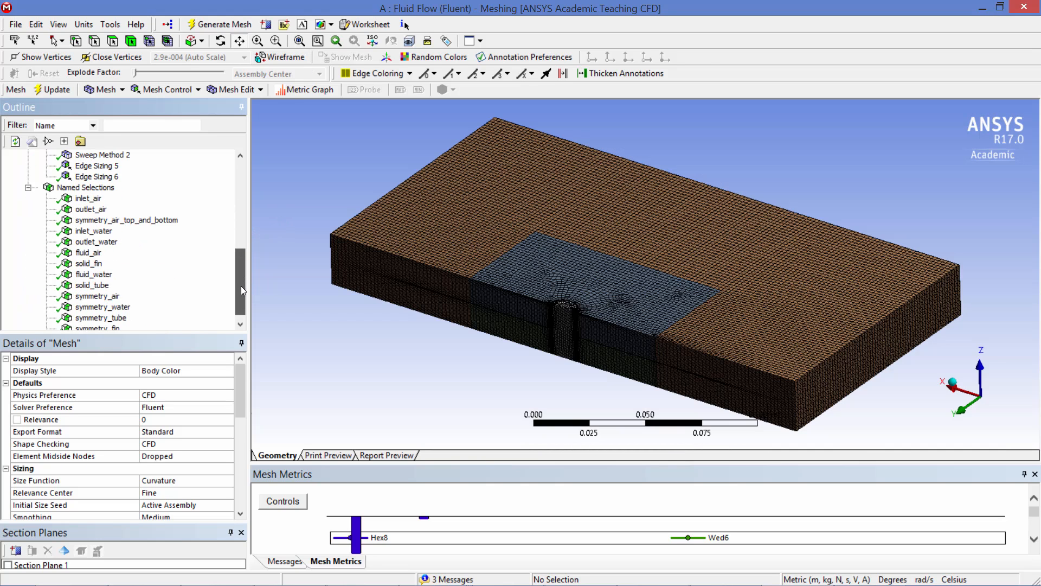
Highlight the air and water inlet/outlet faces and the symmetry named selections on the model.
{"action": "scroll", "scroll_direction": "up", "scroll_amount": 3}
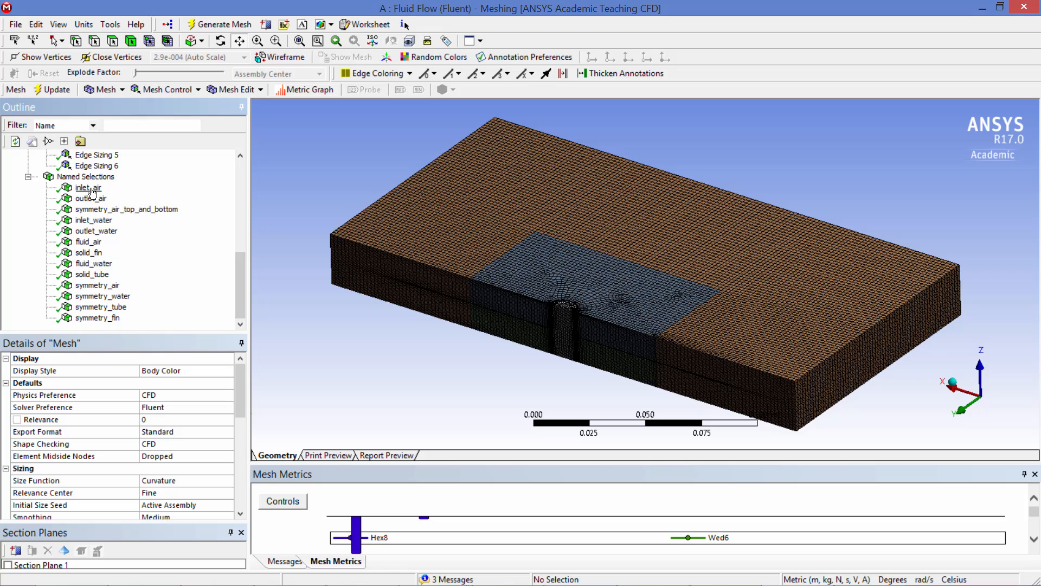
{"action": "left_click", "coordinate": [89, 188]}
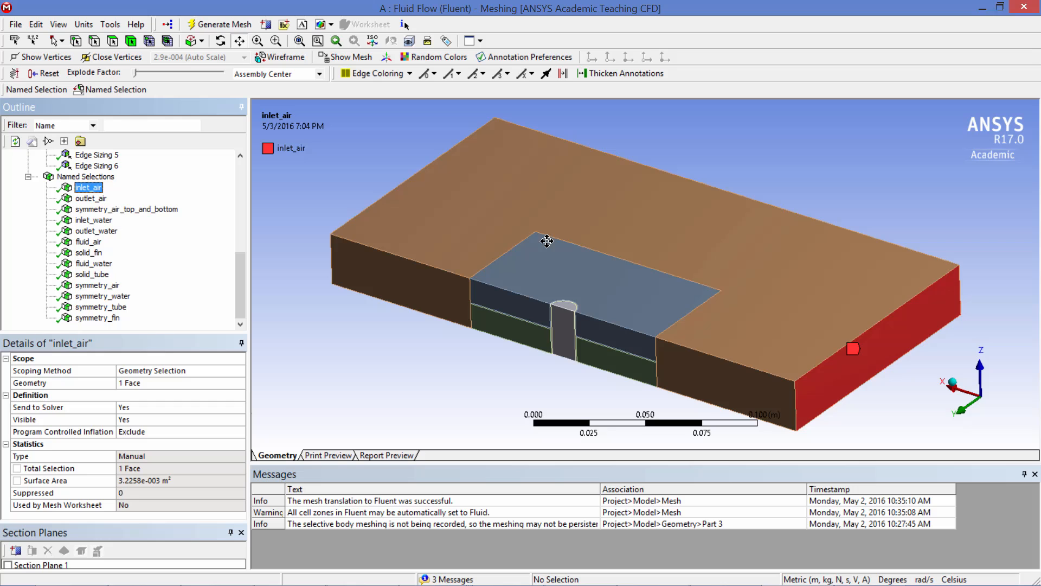
{"action": "left_click", "coordinate": [92, 198]}
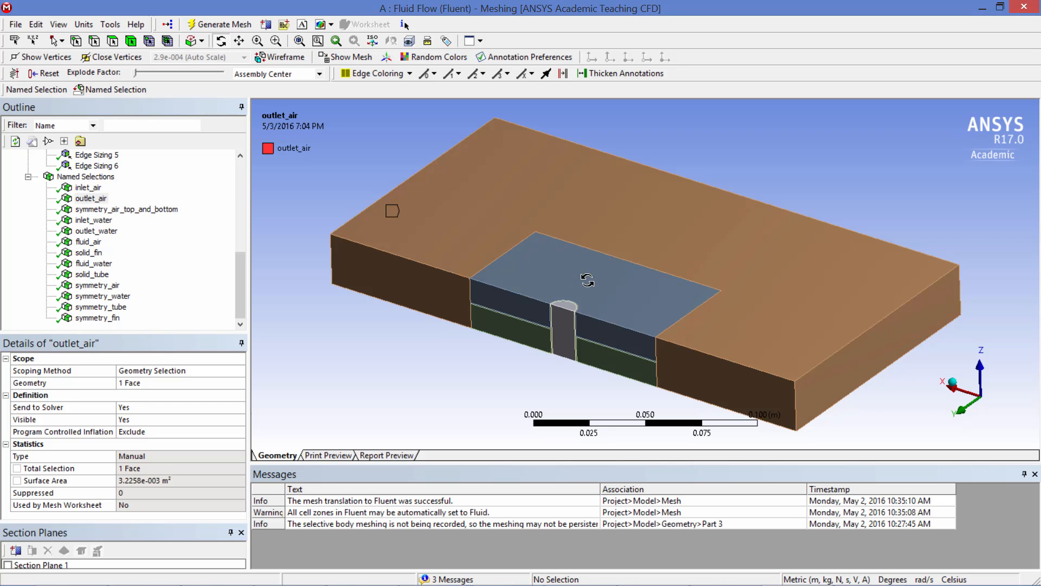
{"action": "left_click", "coordinate": [94, 220]}
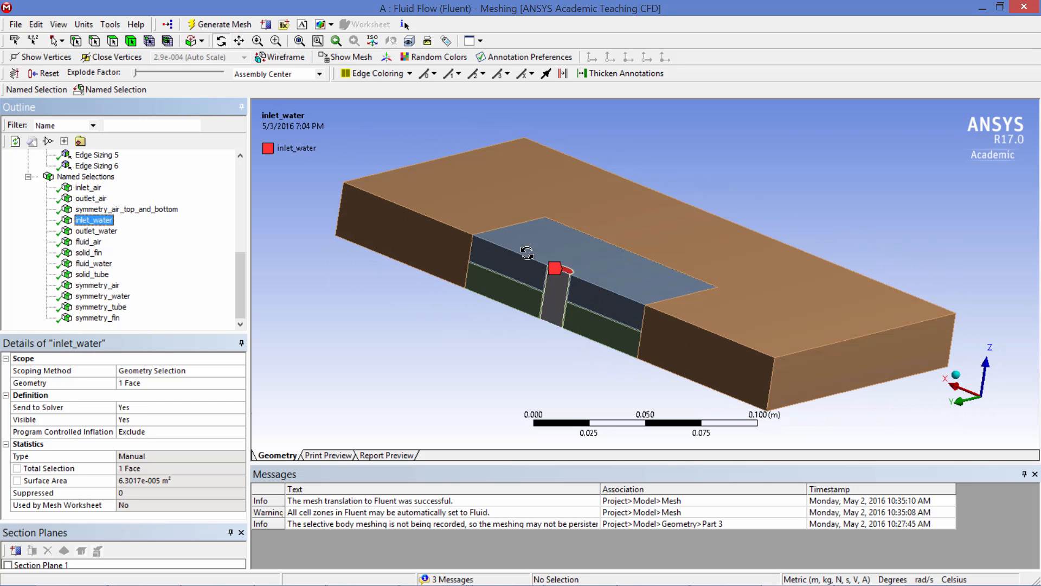
{"action": "left_click", "coordinate": [97, 230]}
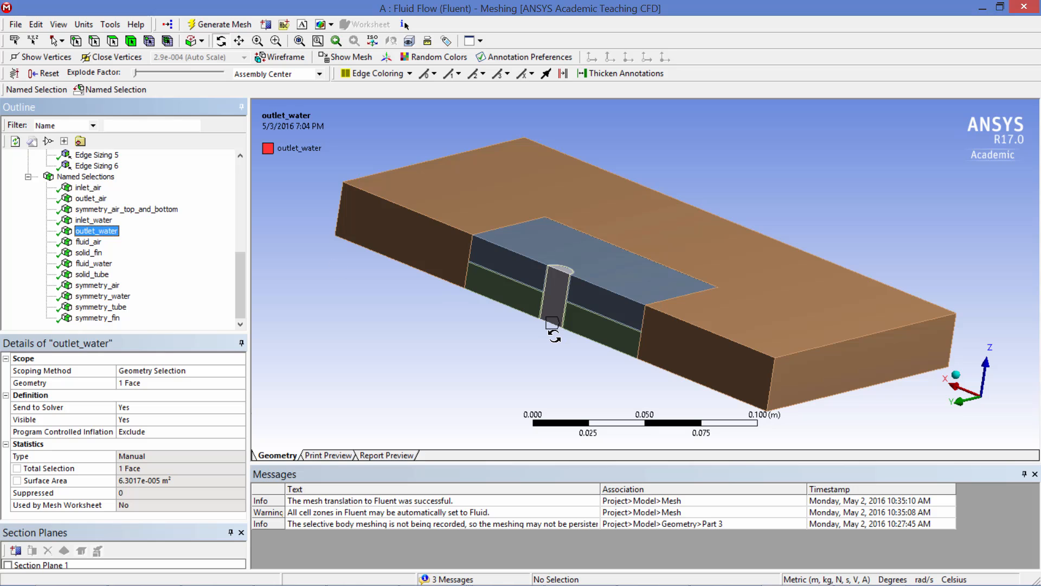
{"action": "left_click", "coordinate": [127, 208]}
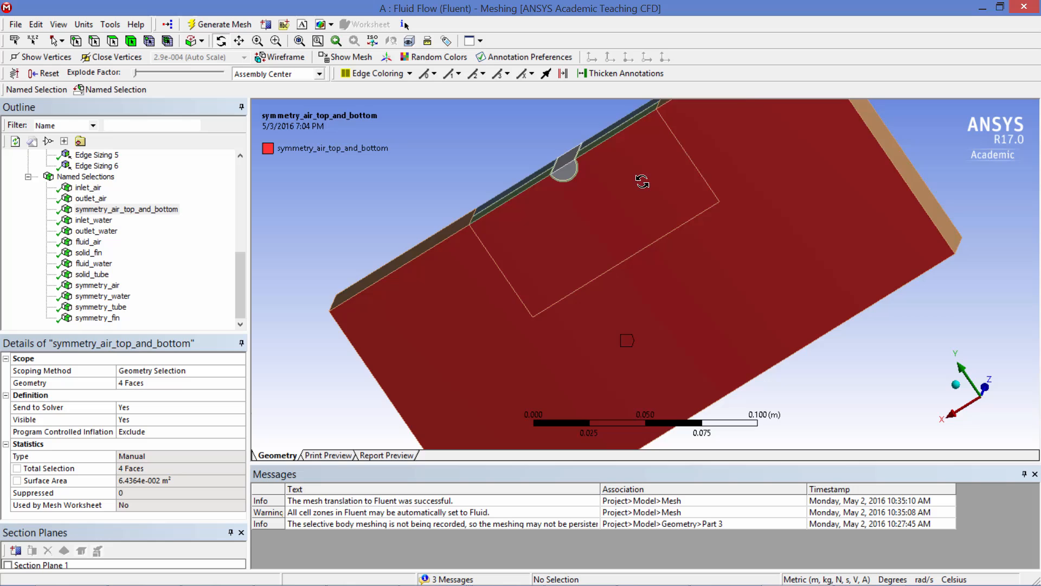
{"action": "left_click", "coordinate": [98, 285]}
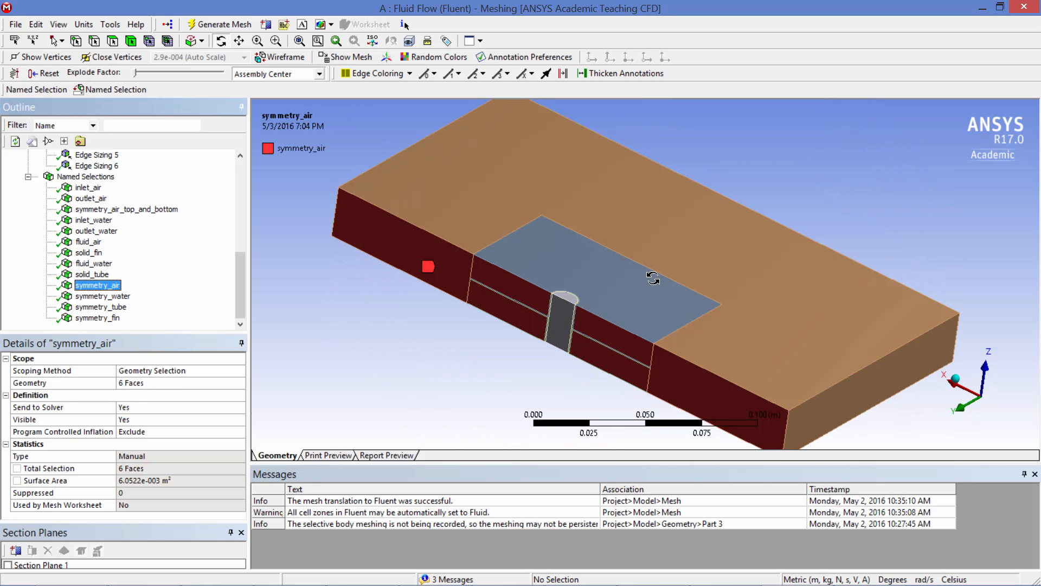
{"action": "left_click", "coordinate": [103, 295]}
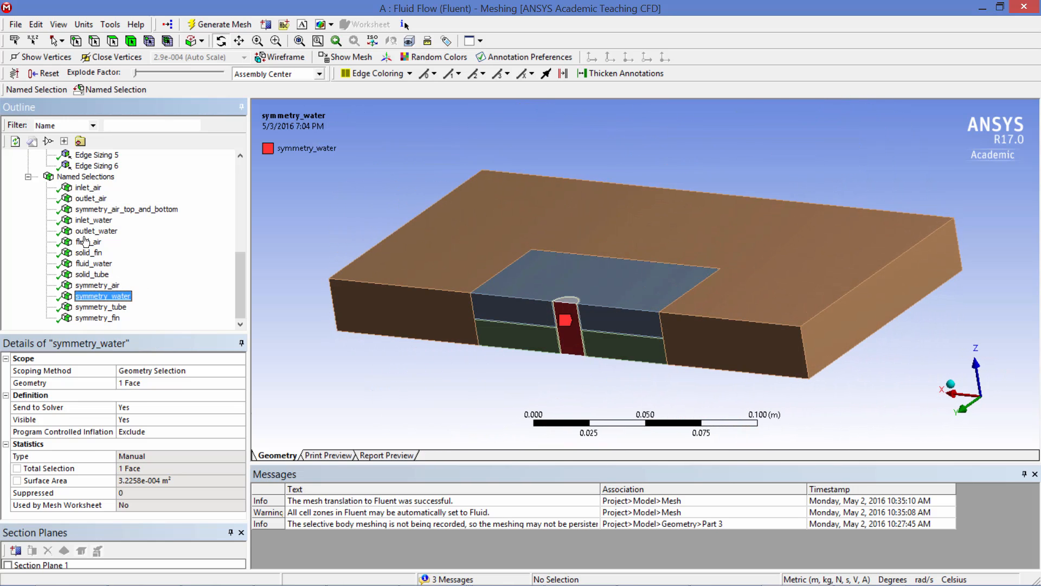
{"action": "left_click", "coordinate": [98, 318]}
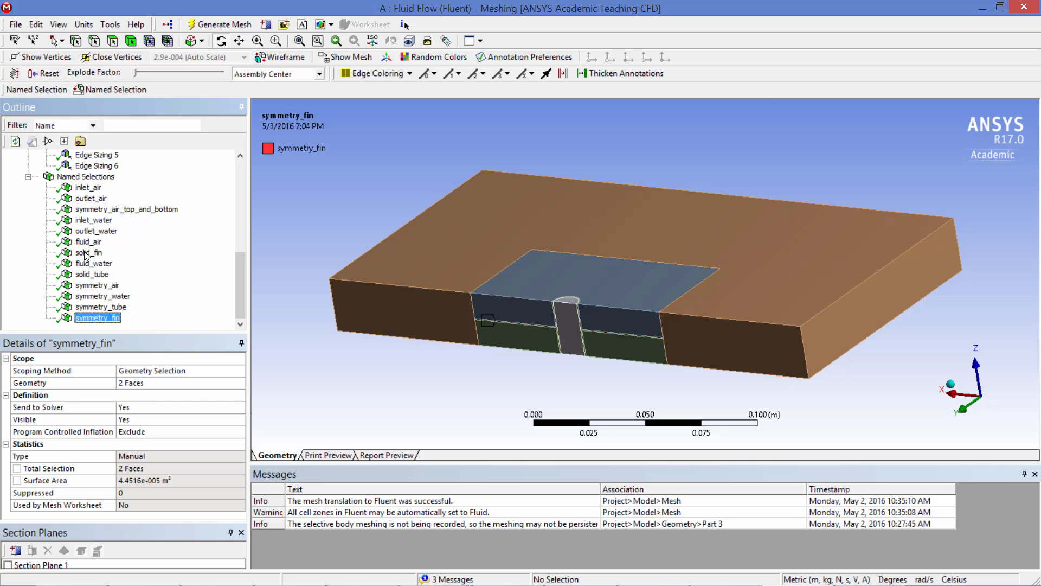
{"action": "mouse_move", "coordinate": [88, 242]}
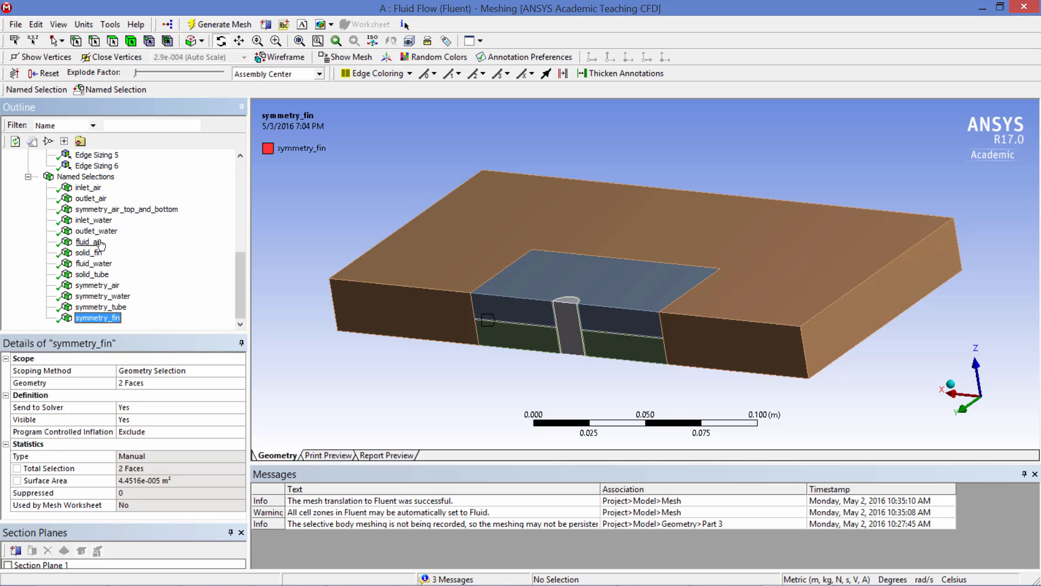
Show the air and water fluid regions and the fin solid body.
{"action": "left_click", "coordinate": [89, 241]}
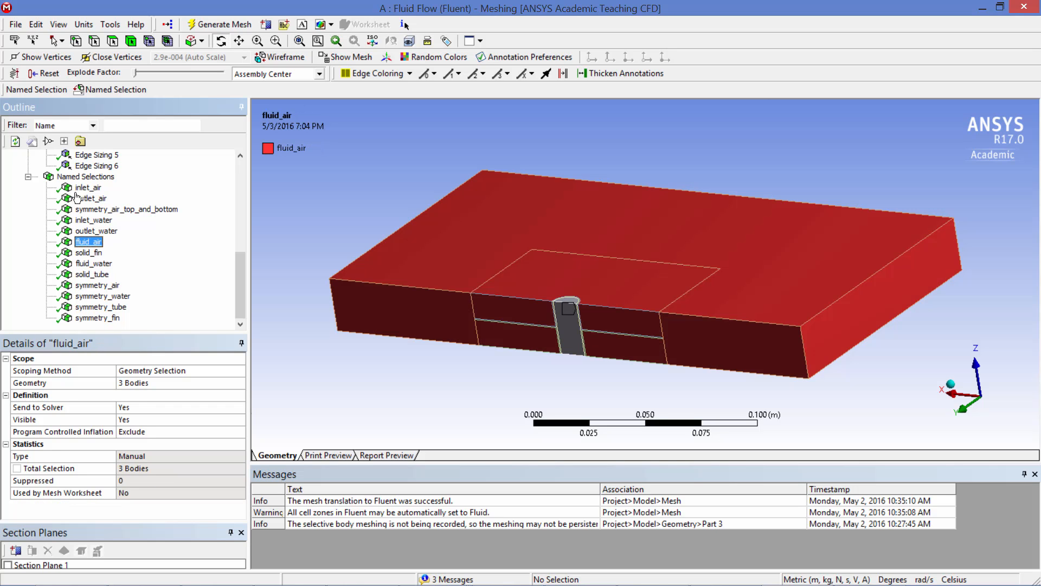
{"action": "left_click", "coordinate": [93, 263]}
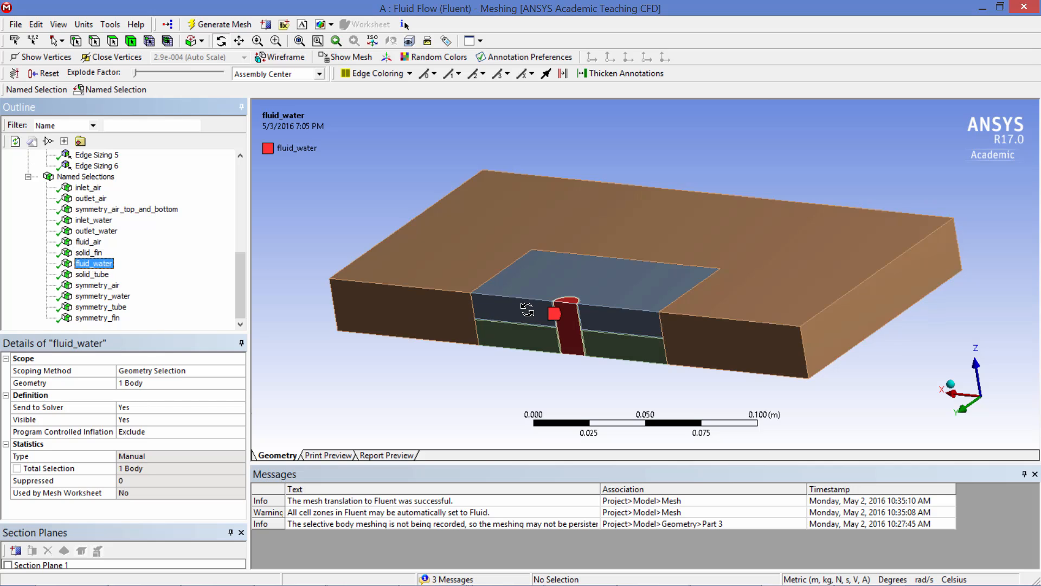
{"action": "left_click", "coordinate": [88, 252]}
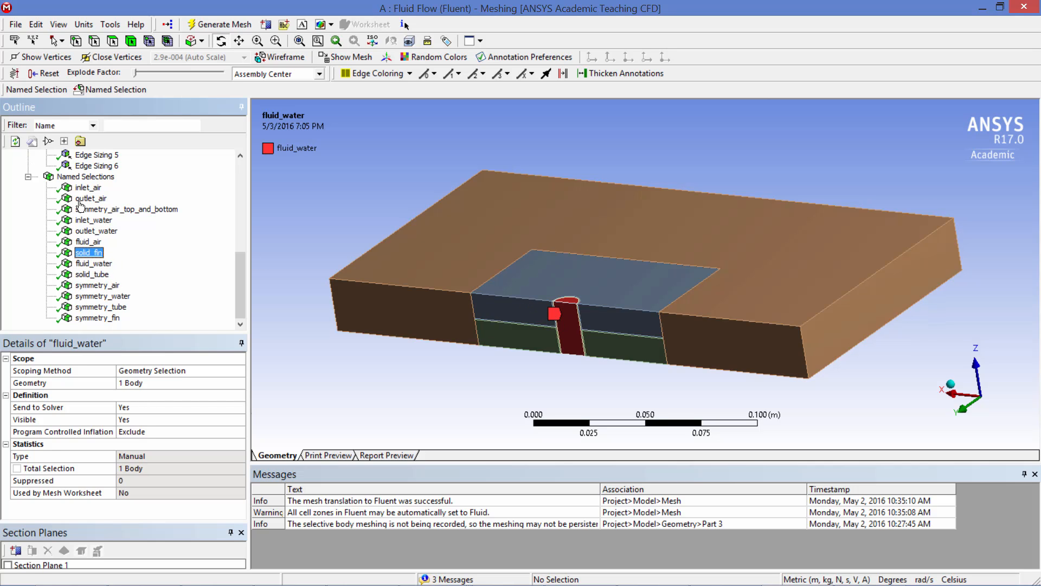
{"action": "left_click", "coordinate": [89, 253]}
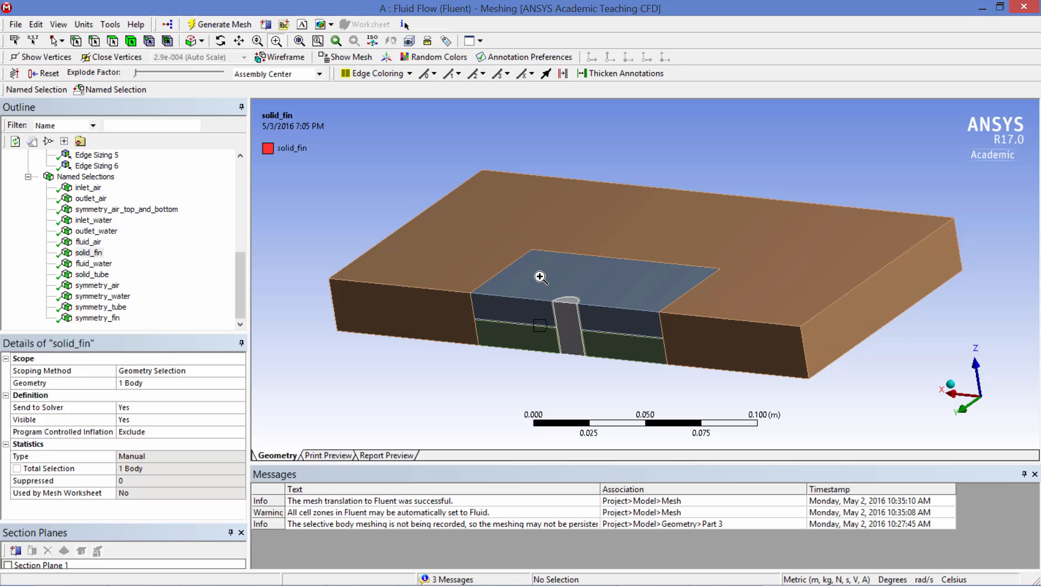
{"action": "left_click", "coordinate": [92, 273]}
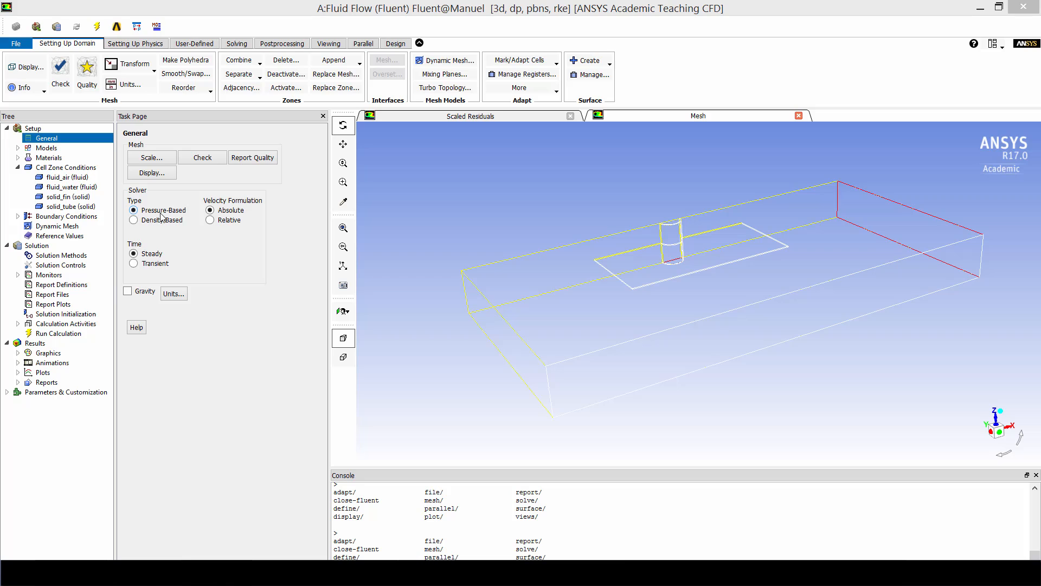
Check the viscous model, then review the air, aluminum and water-liquid materials.
{"action": "left_click", "coordinate": [46, 148]}
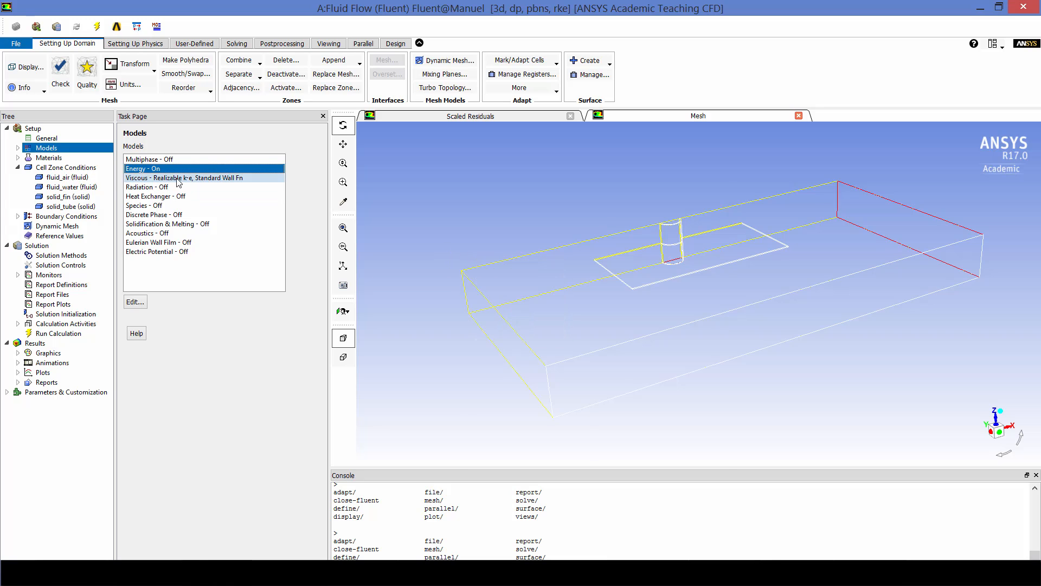
{"action": "double_click", "coordinate": [184, 178]}
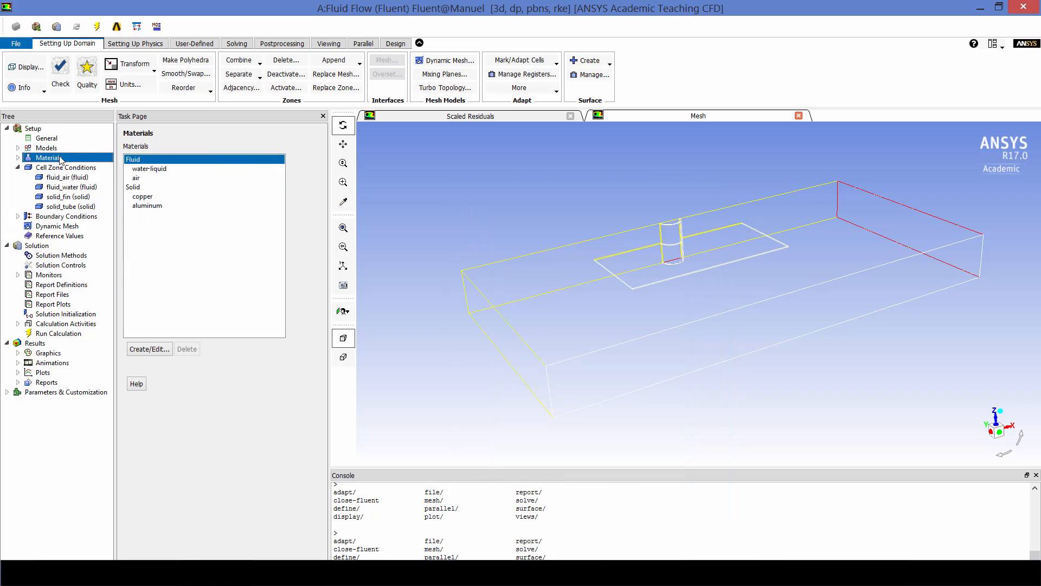
{"action": "left_click", "coordinate": [149, 178]}
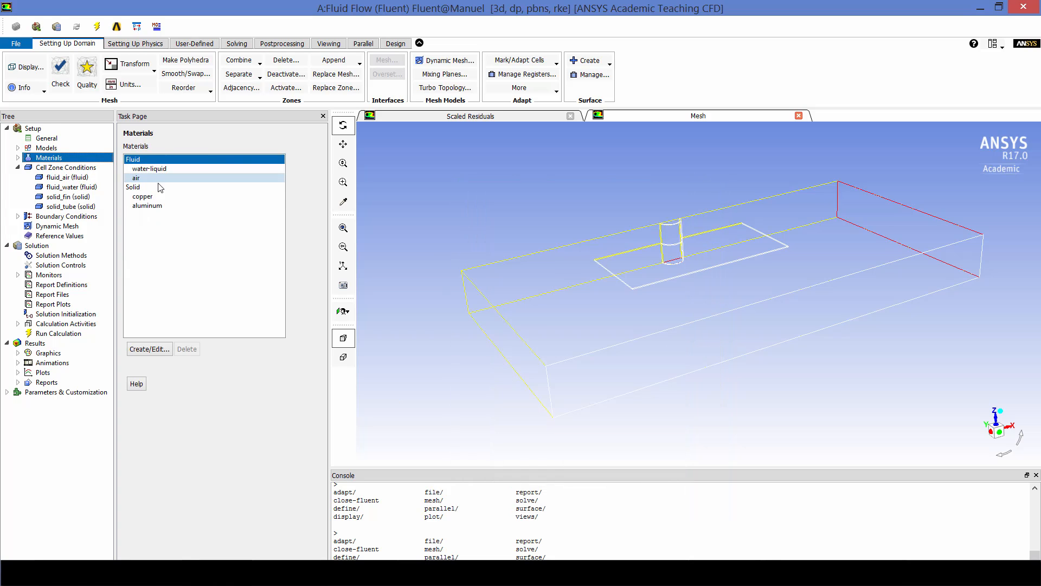
{"action": "left_click", "coordinate": [147, 205]}
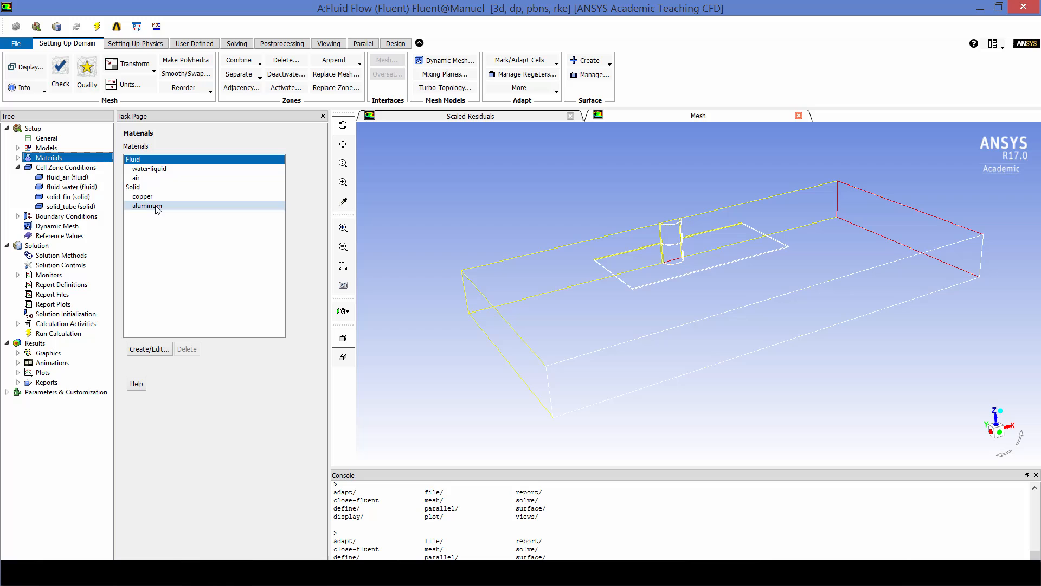
{"action": "left_click", "coordinate": [136, 178]}
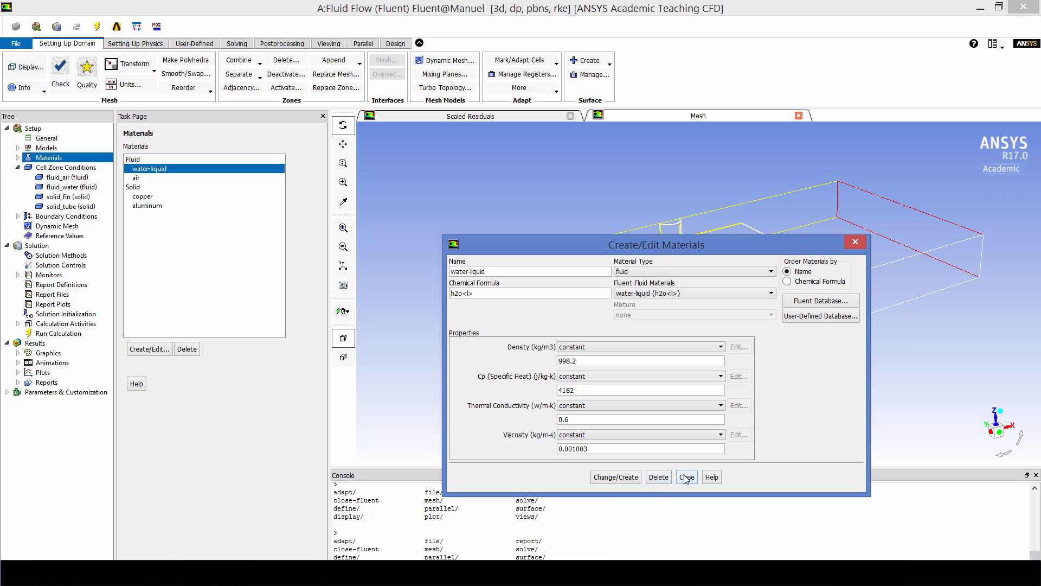
{"action": "left_click", "coordinate": [686, 477]}
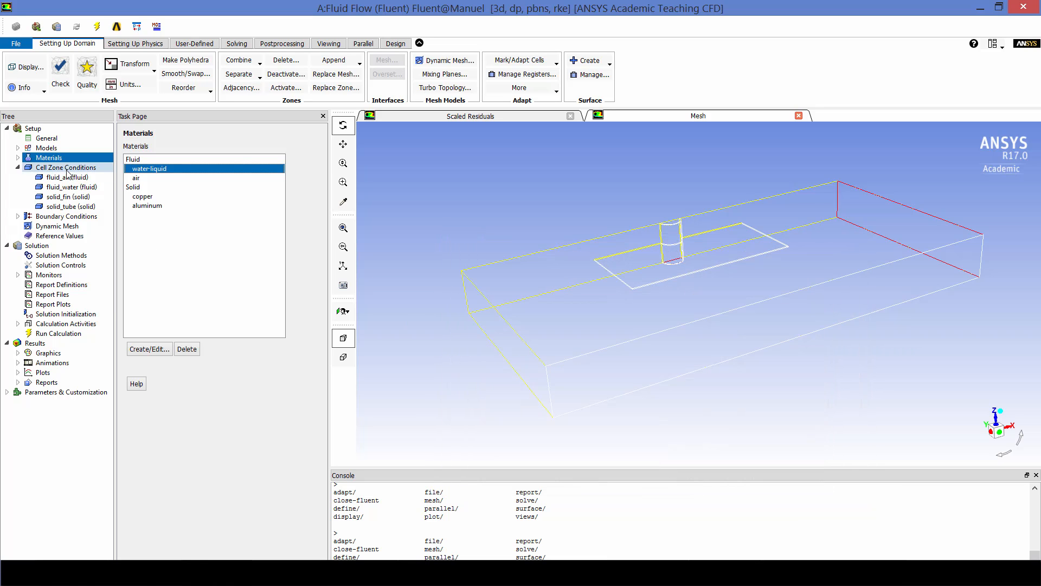
Check the fluid_air, solid_fin and solid_tube zones use air, aluminum and copper.
{"action": "left_click", "coordinate": [66, 167]}
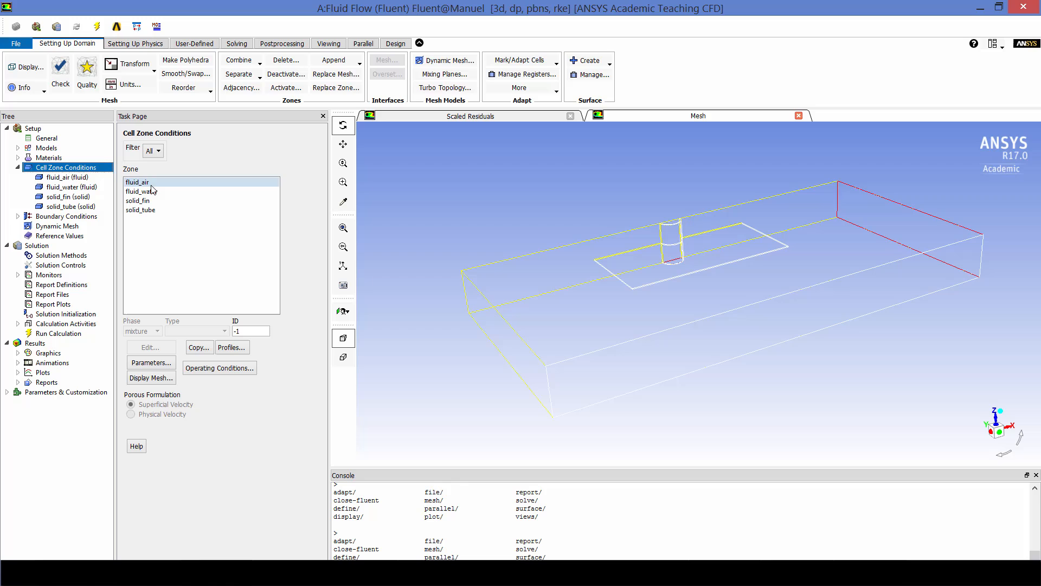
{"action": "left_click", "coordinate": [139, 209]}
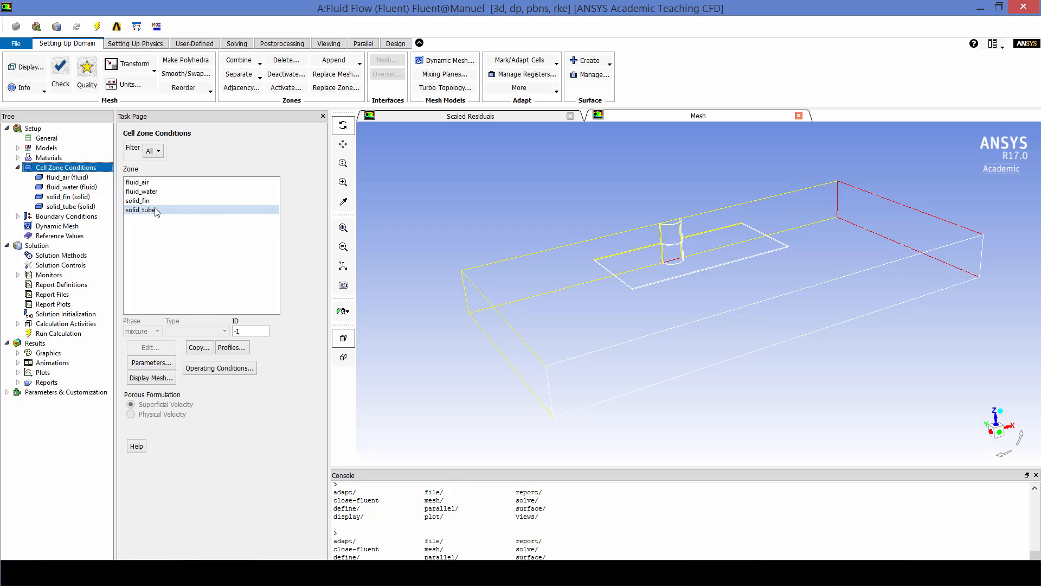
{"action": "double_click", "coordinate": [137, 182]}
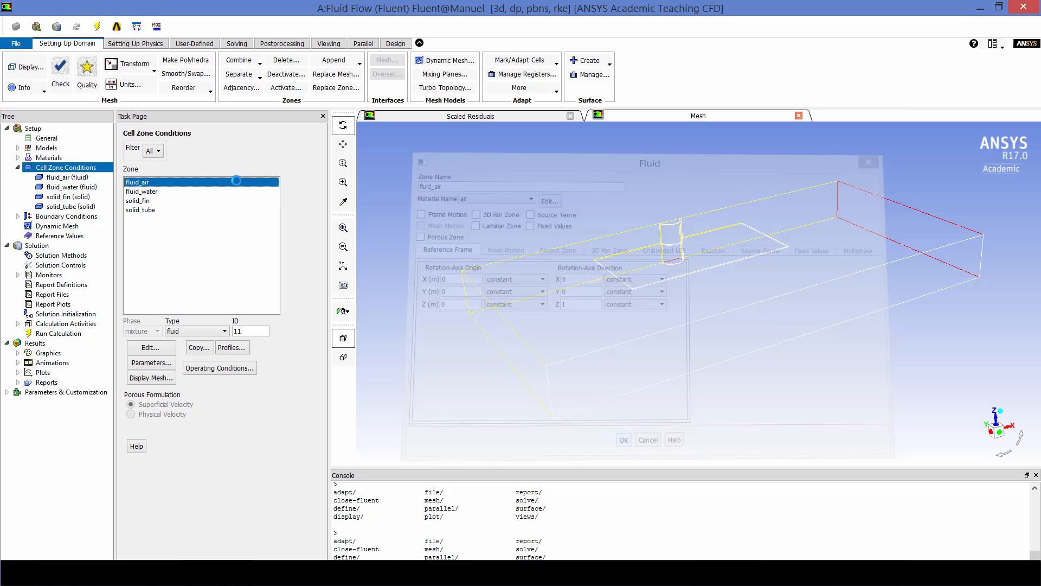
{"action": "left_click", "coordinate": [142, 192]}
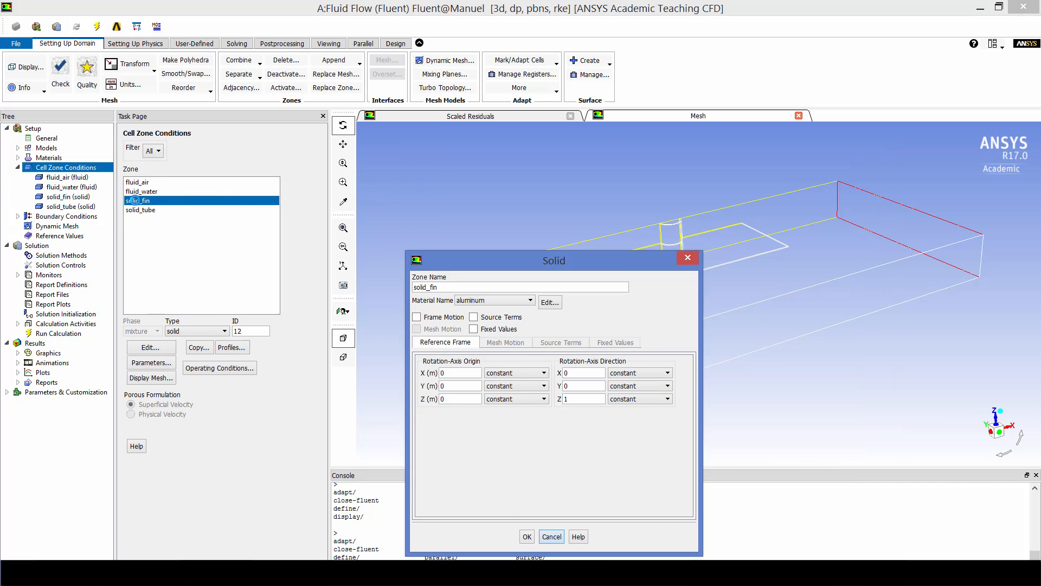
{"action": "mouse_move", "coordinate": [527, 535]}
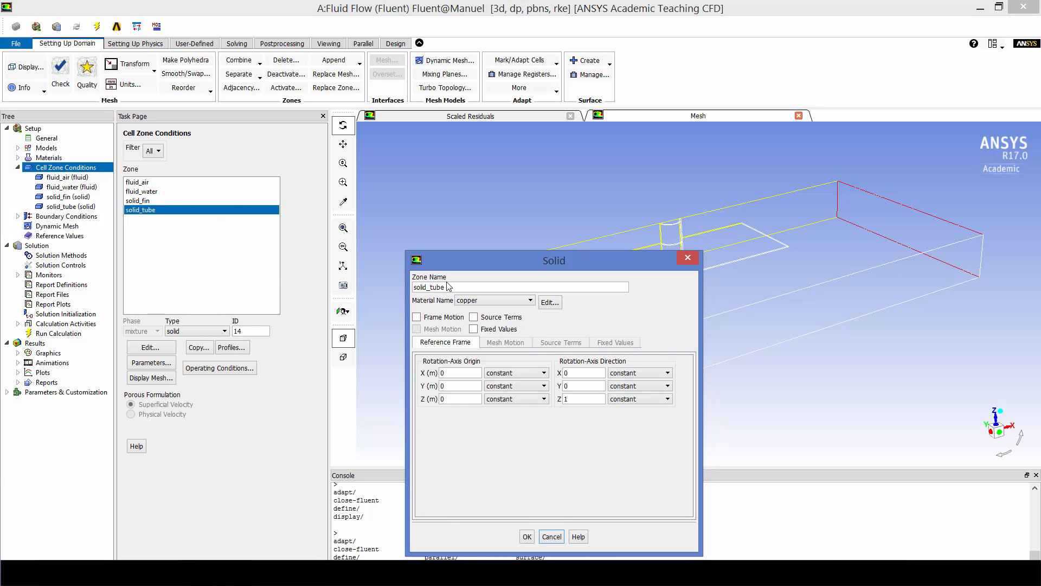
{"action": "left_click", "coordinate": [527, 536]}
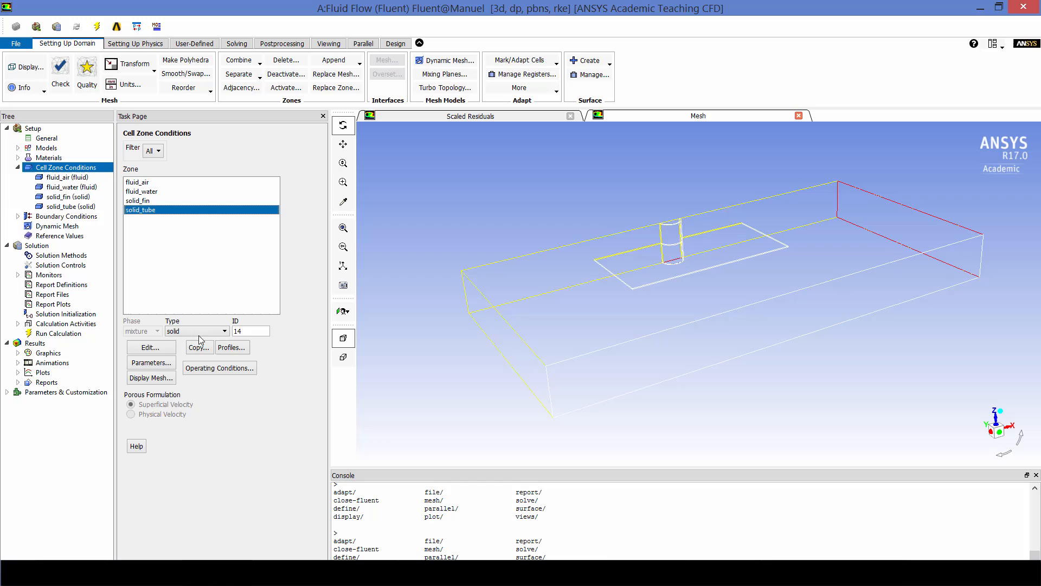
Set inlet_air to 1 m/s, 3% turbulence intensity, 0.0127 m length scale and 20 °C.
{"action": "left_click", "coordinate": [65, 178]}
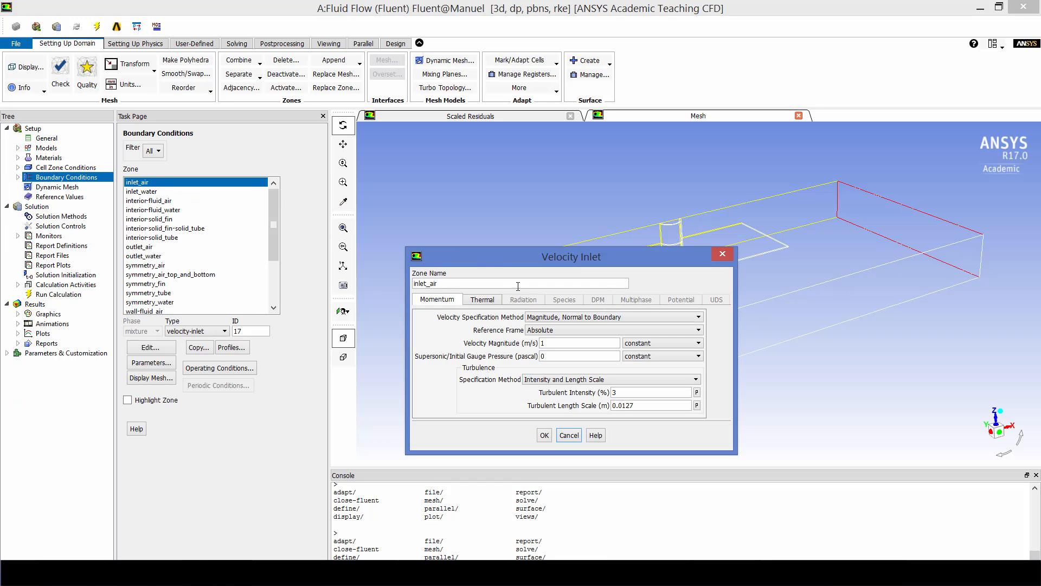
{"action": "left_click", "coordinate": [578, 343]}
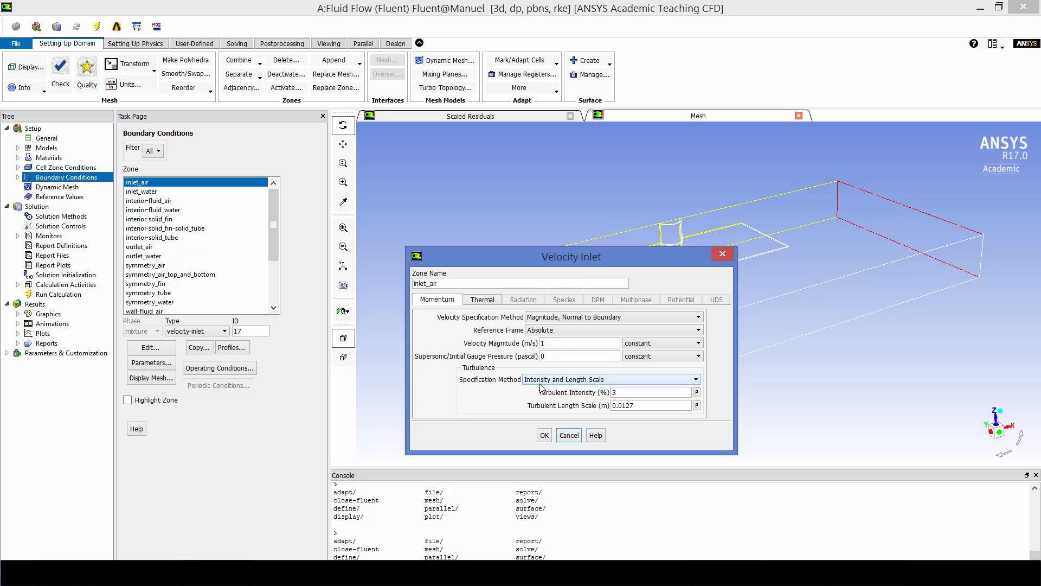
{"action": "mouse_move", "coordinate": [563, 384]}
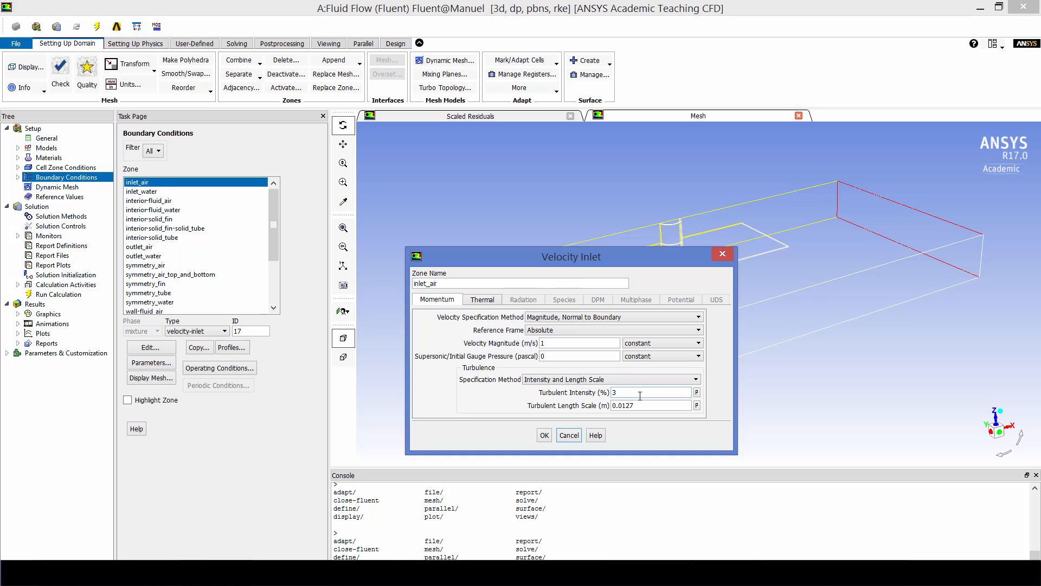
{"action": "mouse_move", "coordinate": [640, 405]}
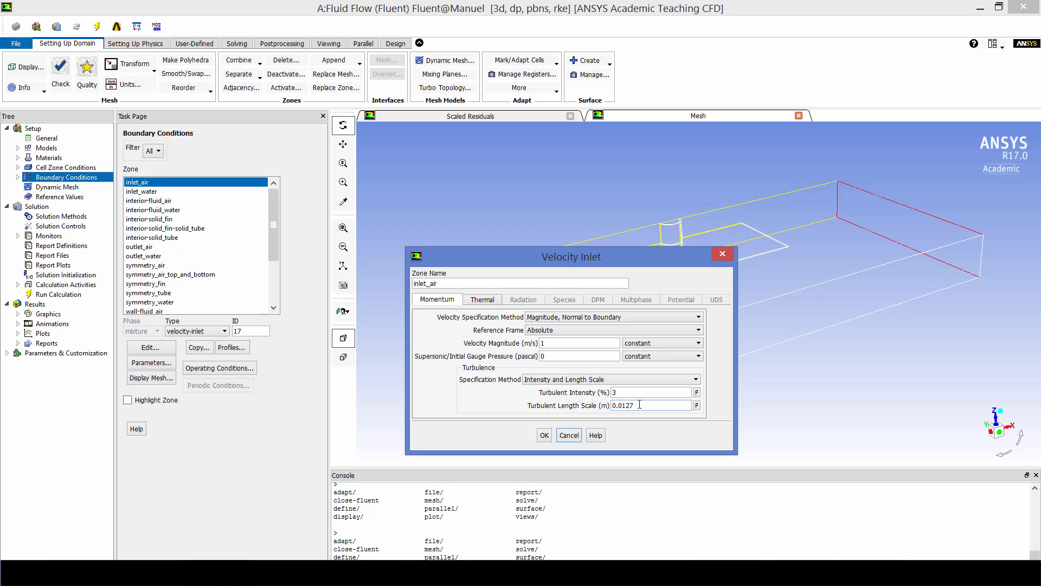
{"action": "left_click", "coordinate": [482, 299]}
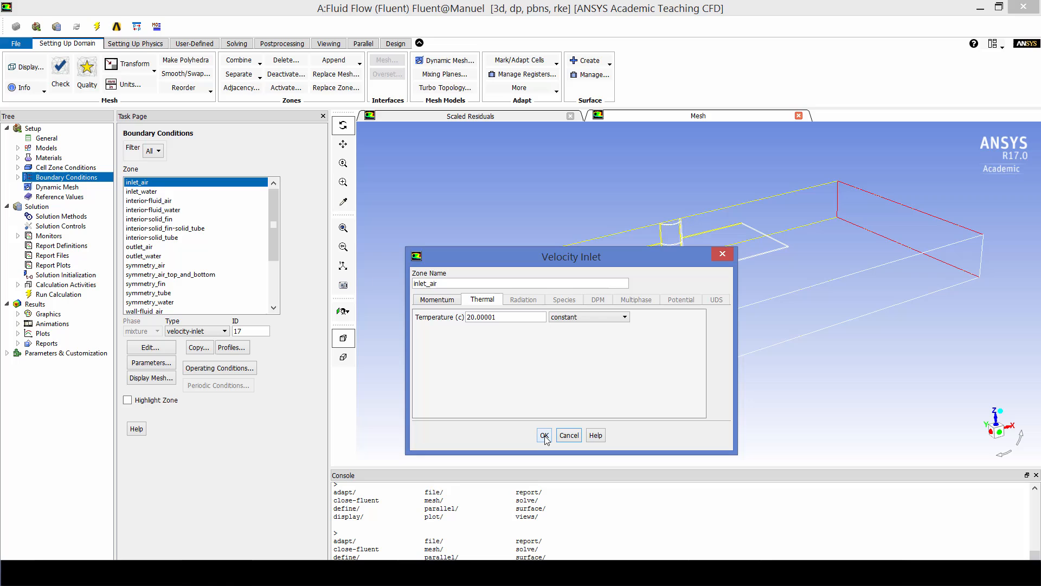
{"action": "left_click", "coordinate": [544, 435]}
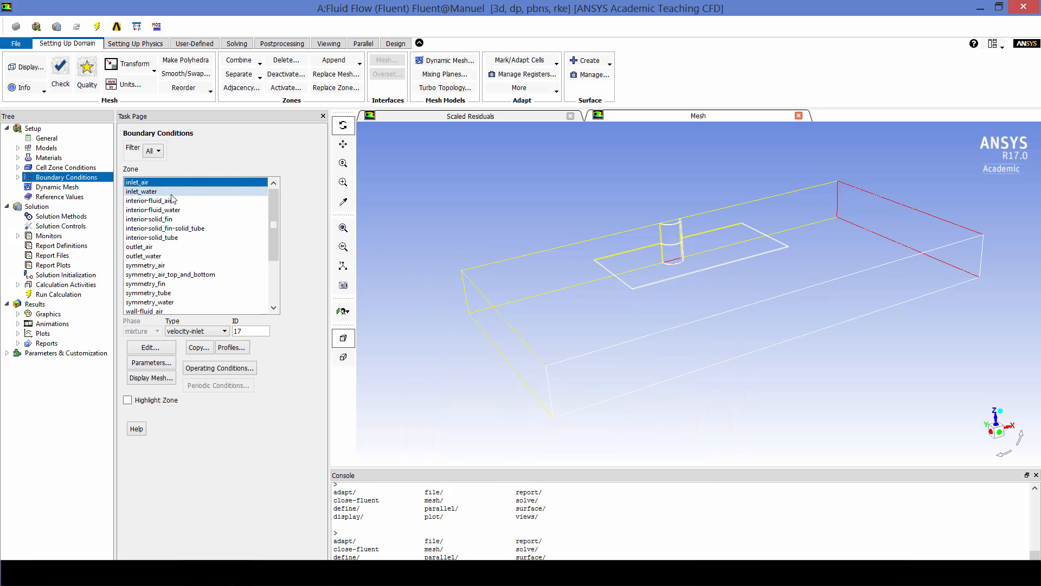
Set inlet_water to 0.25 m/s, 3% intensity, 0.0127 m hydraulic diameter and 60 °C.
{"action": "left_click", "coordinate": [150, 347]}
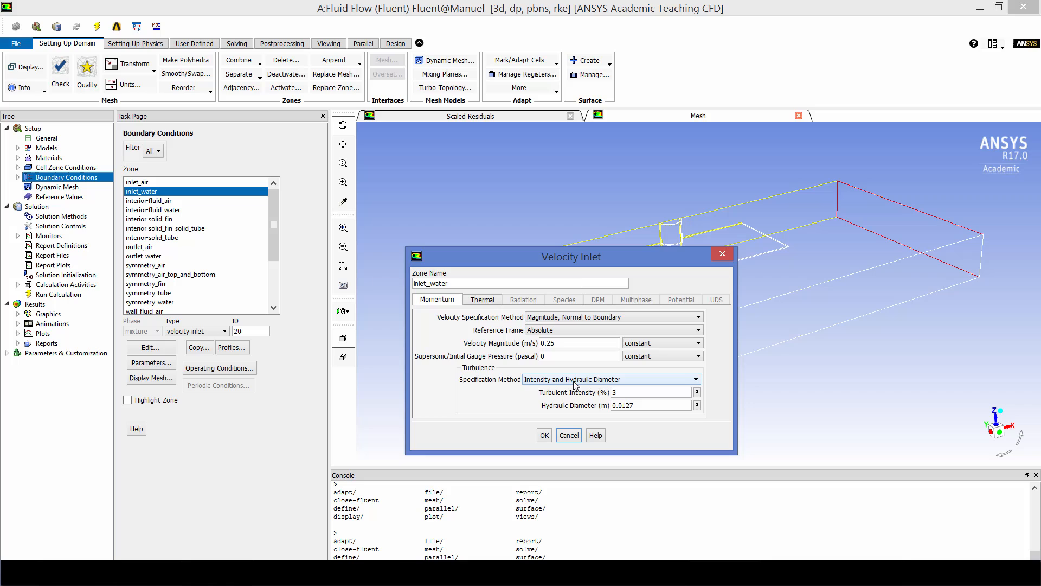
{"action": "mouse_move", "coordinate": [509, 381]}
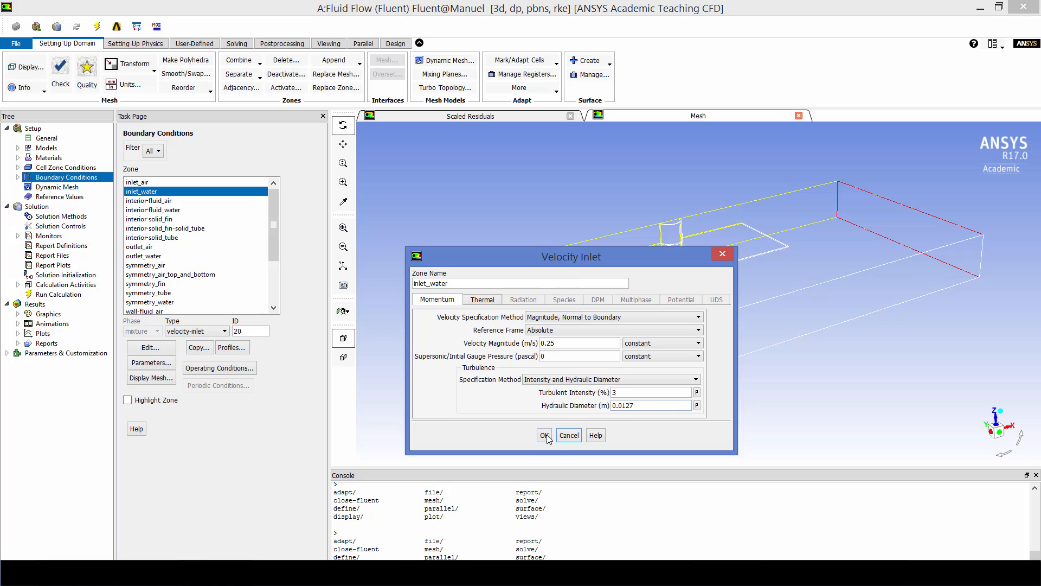
{"action": "left_click", "coordinate": [481, 299]}
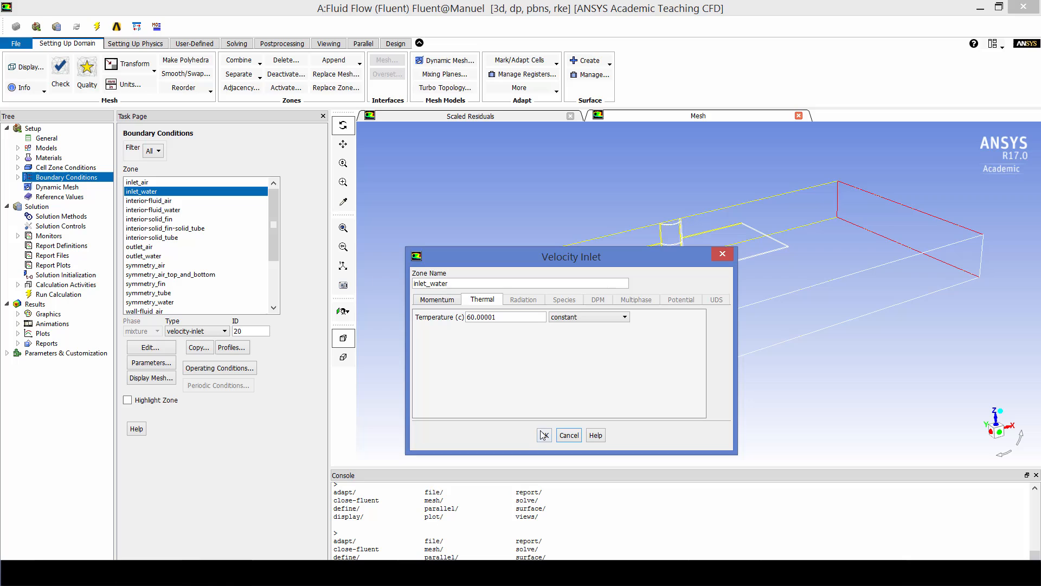
{"action": "mouse_move", "coordinate": [544, 435]}
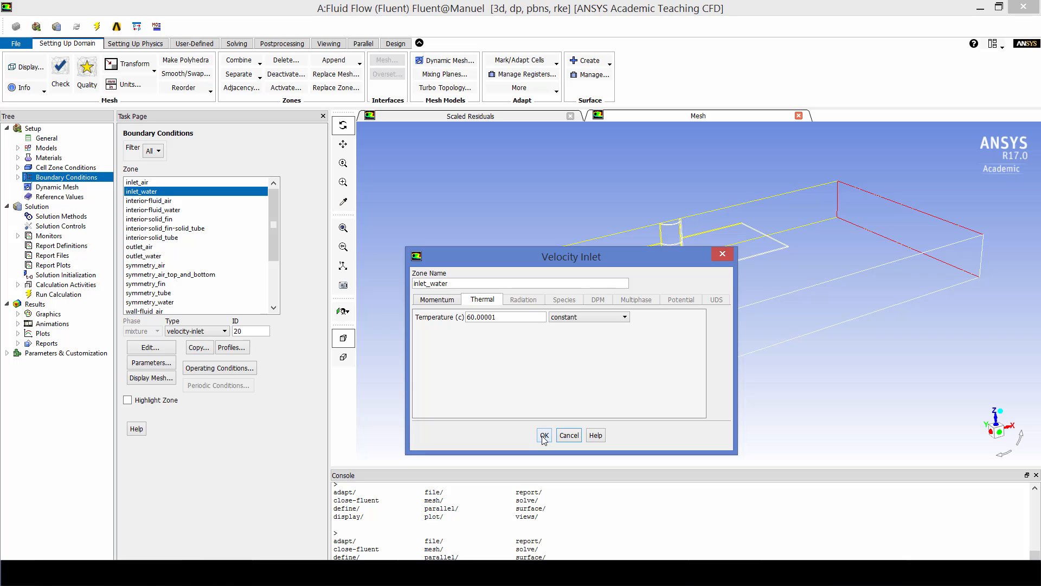
{"action": "left_click", "coordinate": [544, 435]}
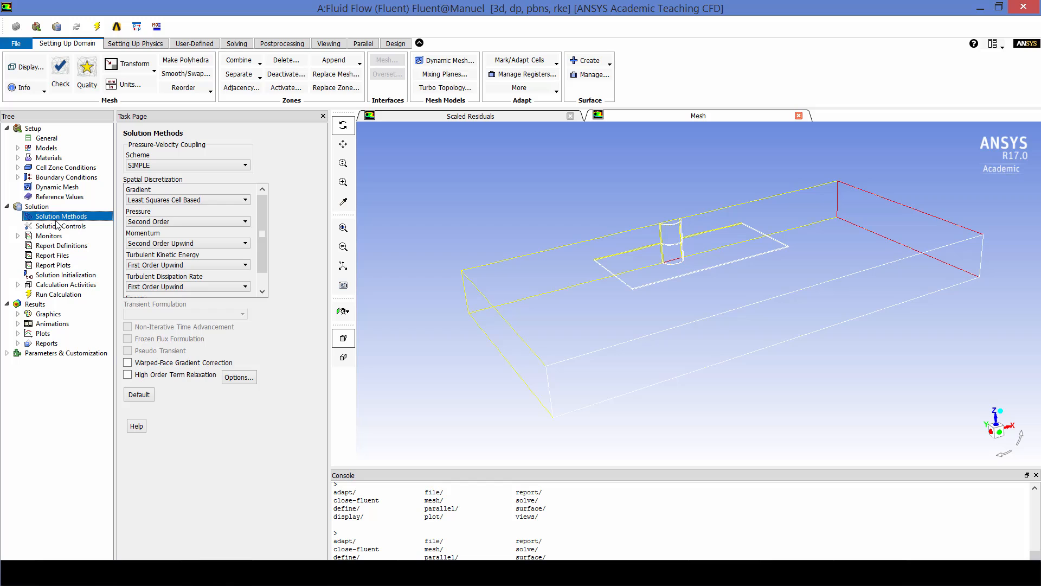
Check solution controls (pressure 0.5, momentum 0.3), then show the residual and surface monitors.
{"action": "left_click", "coordinate": [60, 226]}
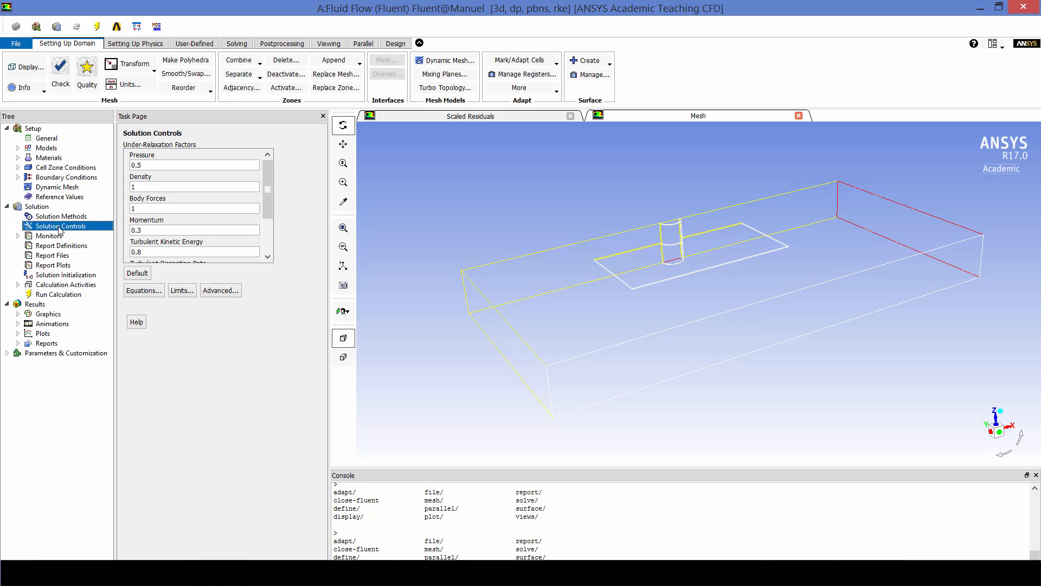
{"action": "left_click", "coordinate": [48, 236]}
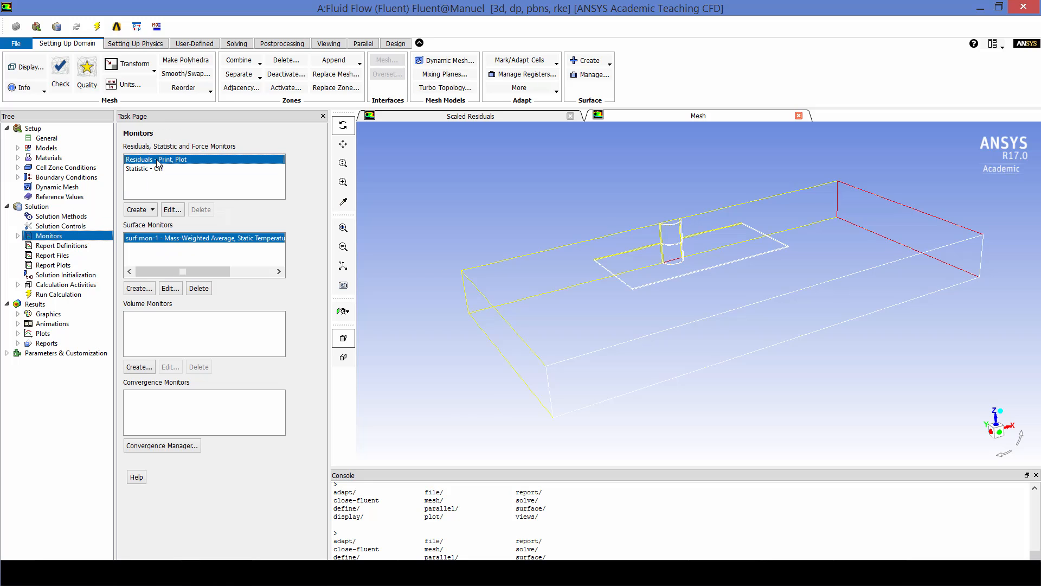
Set surf-mon-1 to mass-weighted average static temperature at outlet_water.
{"action": "left_click", "coordinate": [171, 210]}
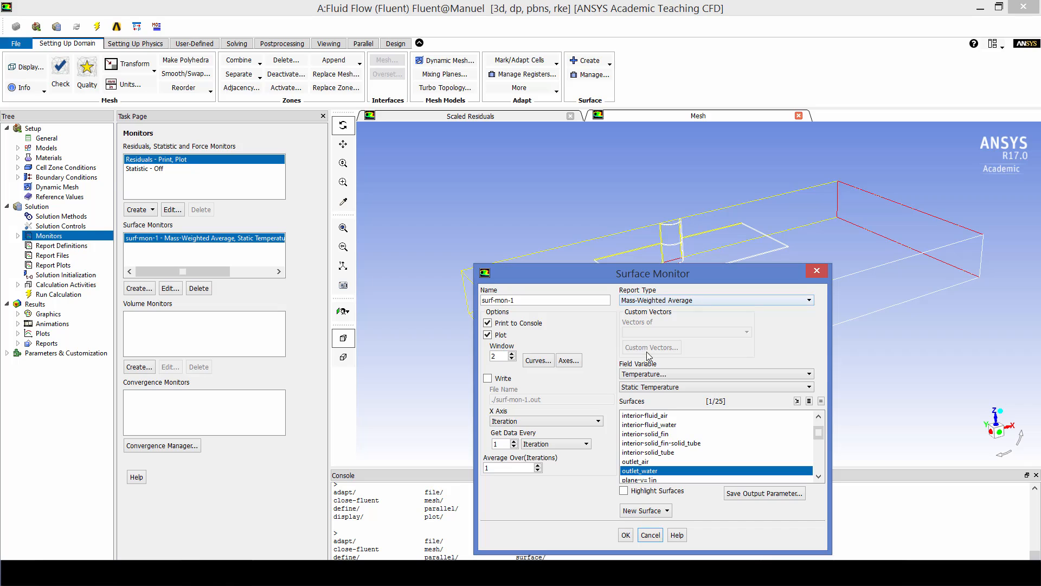
{"action": "mouse_move", "coordinate": [657, 477]}
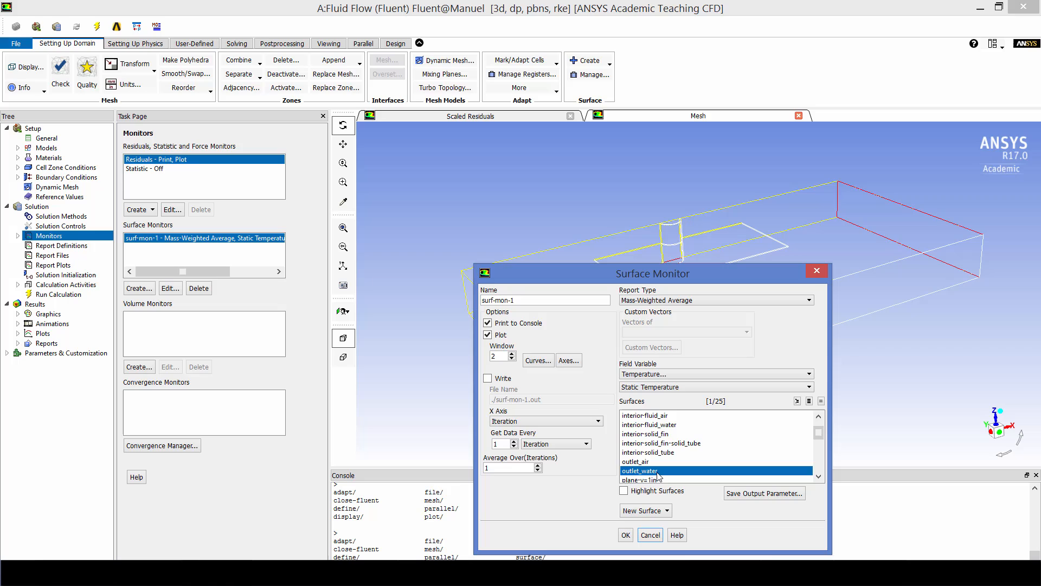
{"action": "mouse_move", "coordinate": [659, 472]}
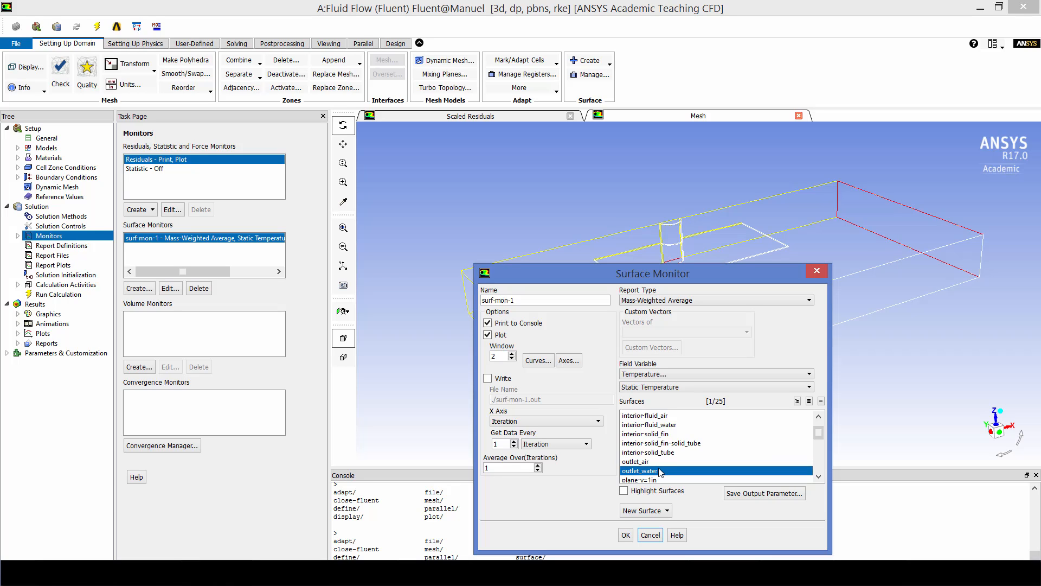
{"action": "mouse_move", "coordinate": [629, 536]}
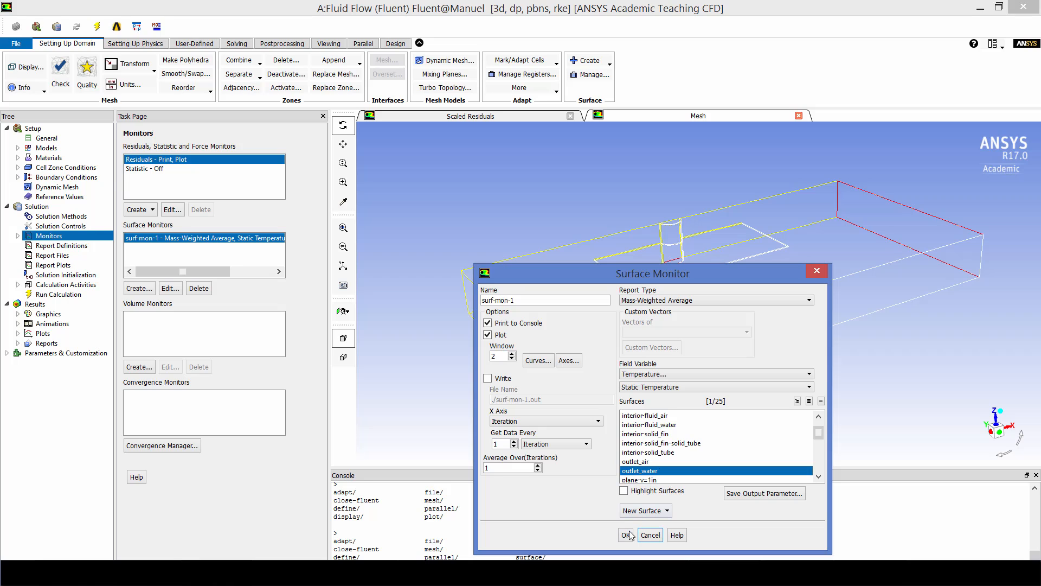
{"action": "left_click", "coordinate": [627, 535]}
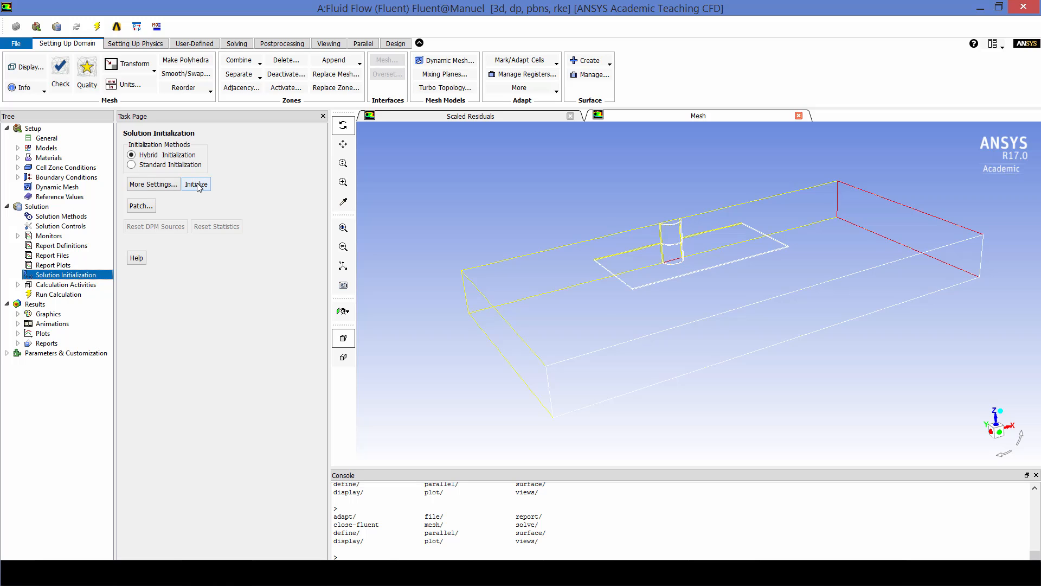
Run hybrid initialization, discarding unsaved data, and show the 300-iteration run settings.
{"action": "left_click", "coordinate": [196, 184]}
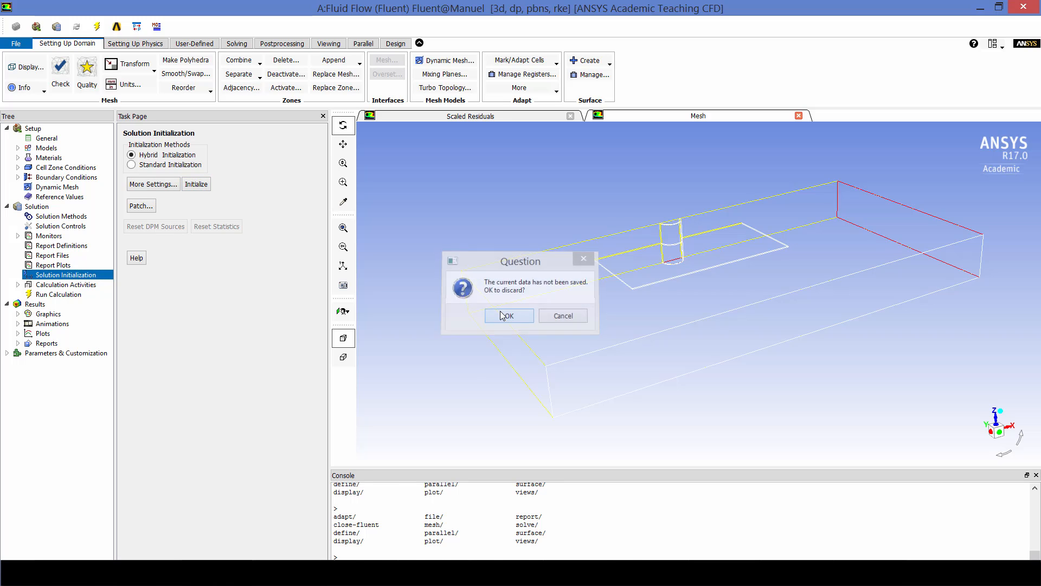
{"action": "left_click", "coordinate": [508, 316]}
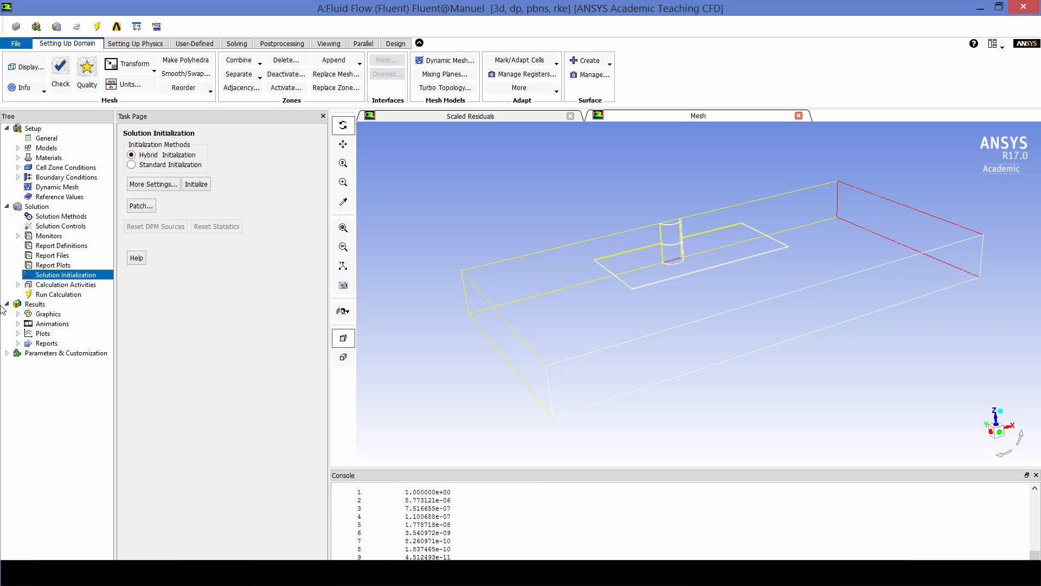
{"action": "left_click", "coordinate": [60, 293]}
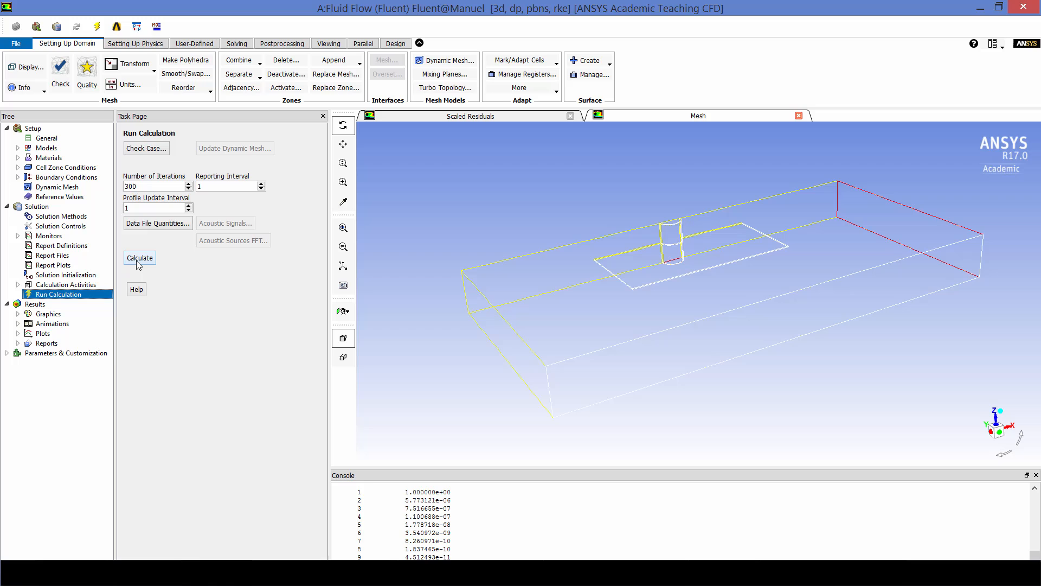
Calculate 300 iterations, plotting outlet_water static temperature as it settles near 333 K.
{"action": "left_click", "coordinate": [139, 258]}
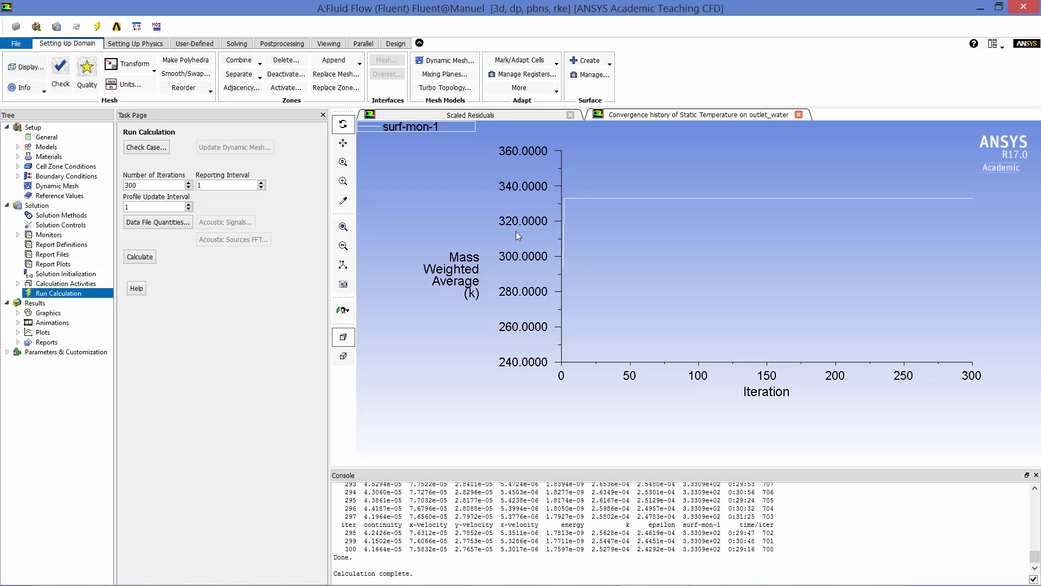
{"action": "mouse_move", "coordinate": [656, 204]}
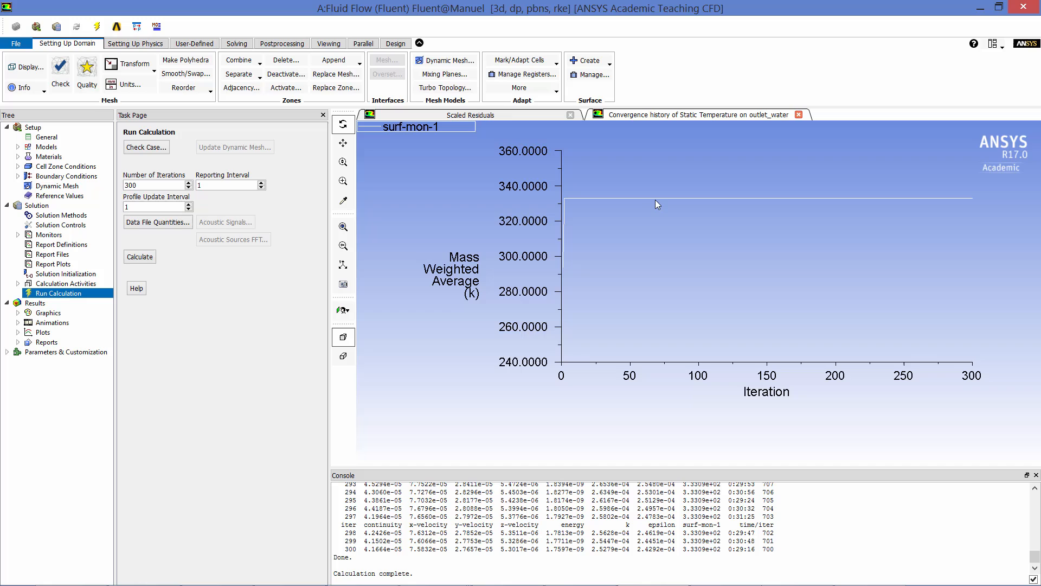
{"action": "mouse_move", "coordinate": [921, 200]}
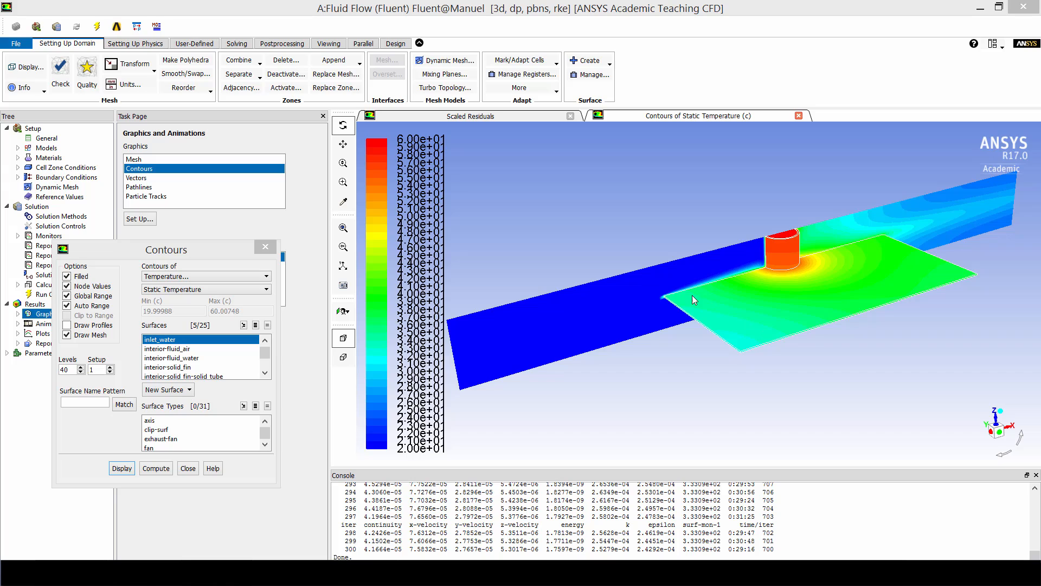
{"action": "mouse_move", "coordinate": [684, 302]}
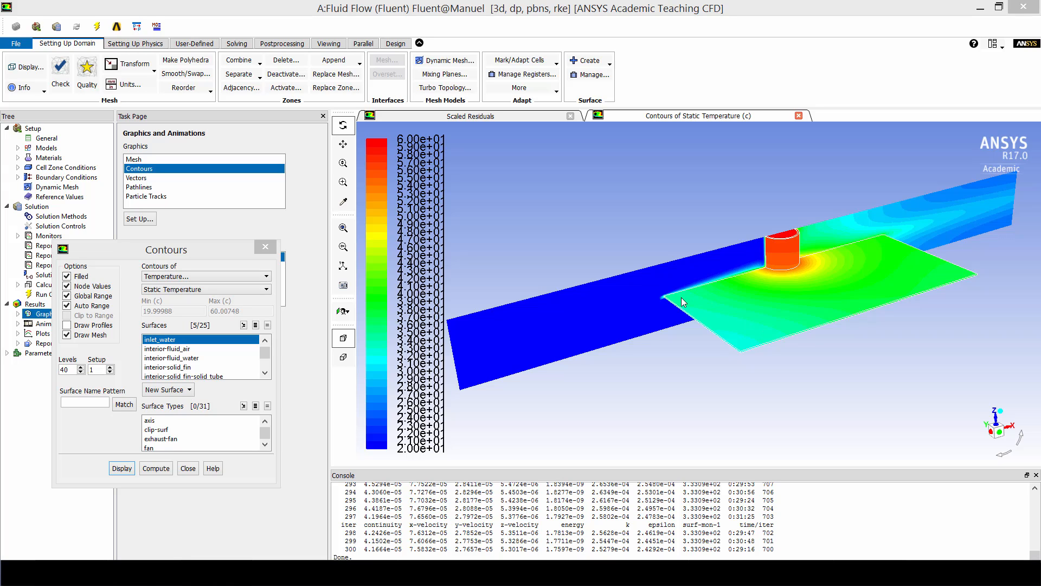
{"action": "mouse_move", "coordinate": [630, 306]}
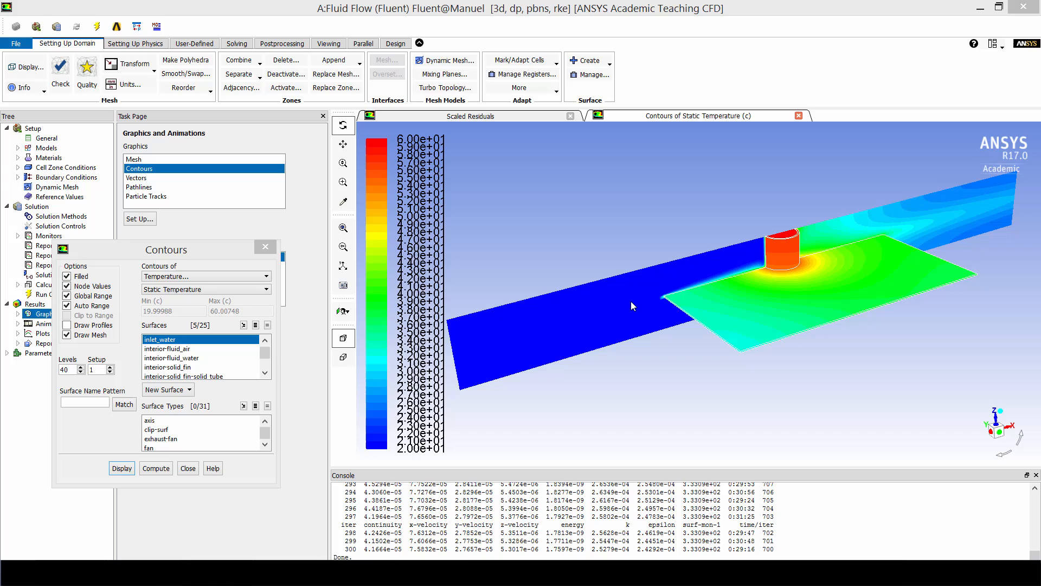
{"action": "mouse_move", "coordinate": [782, 260]}
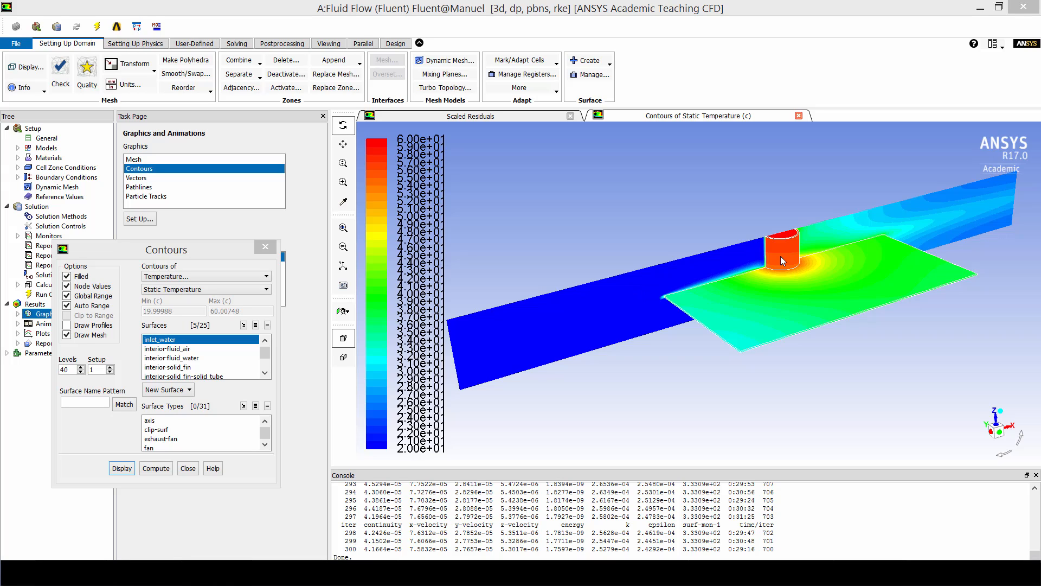
{"action": "mouse_move", "coordinate": [785, 239]}
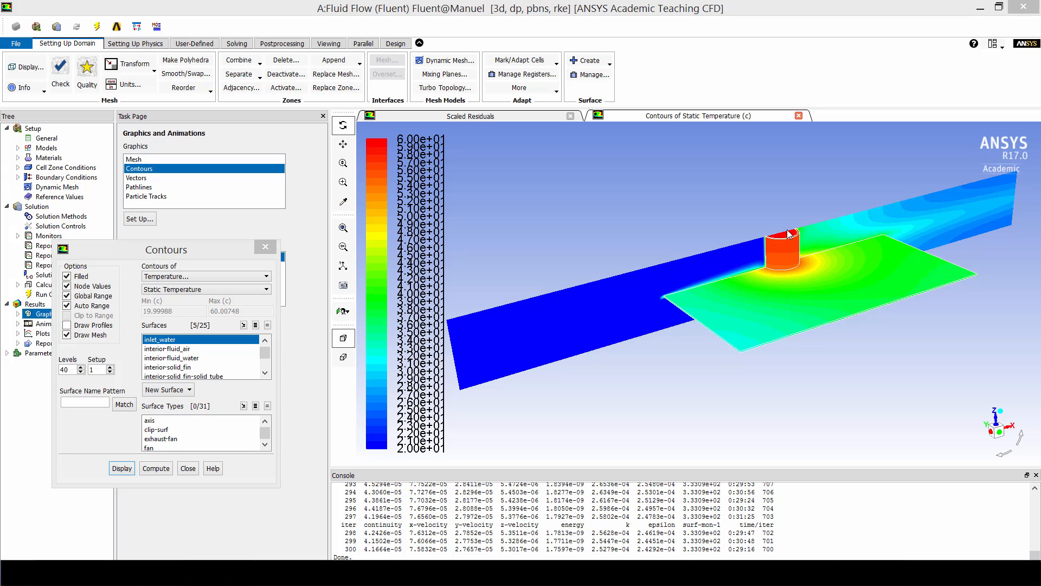
{"action": "mouse_move", "coordinate": [790, 240]}
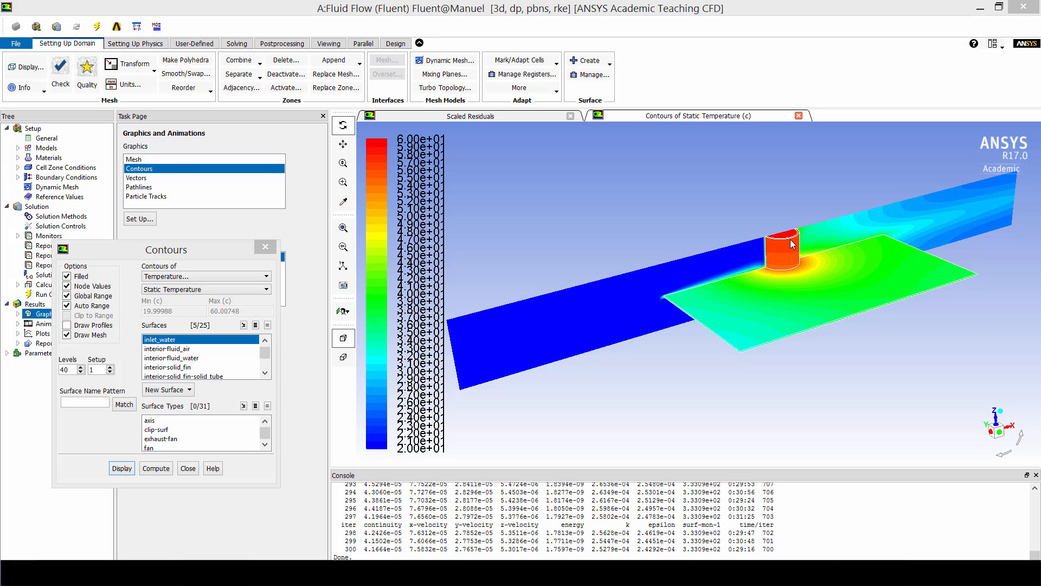
{"action": "mouse_move", "coordinate": [786, 252]}
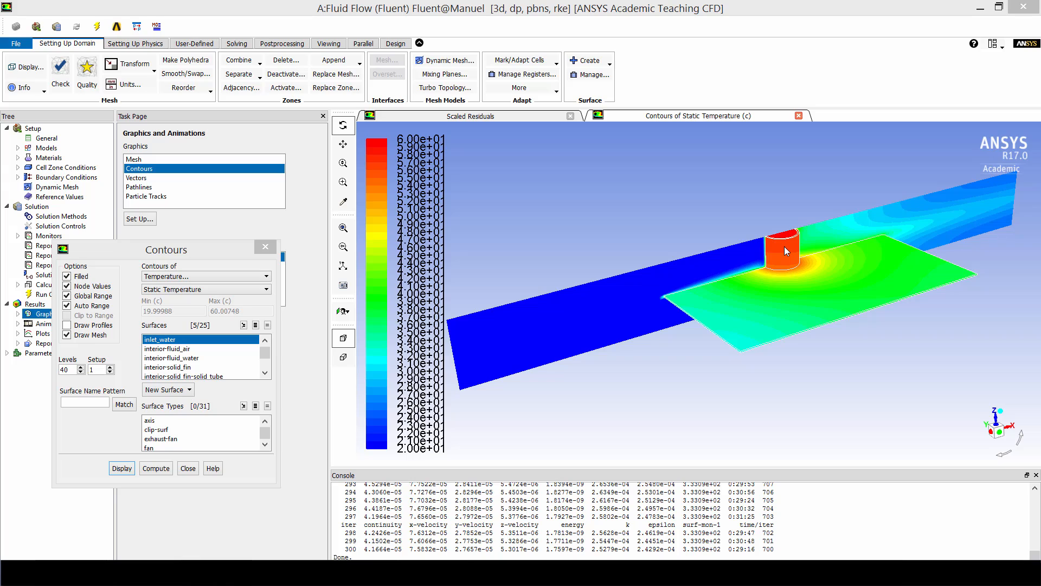
{"action": "mouse_move", "coordinate": [802, 296]}
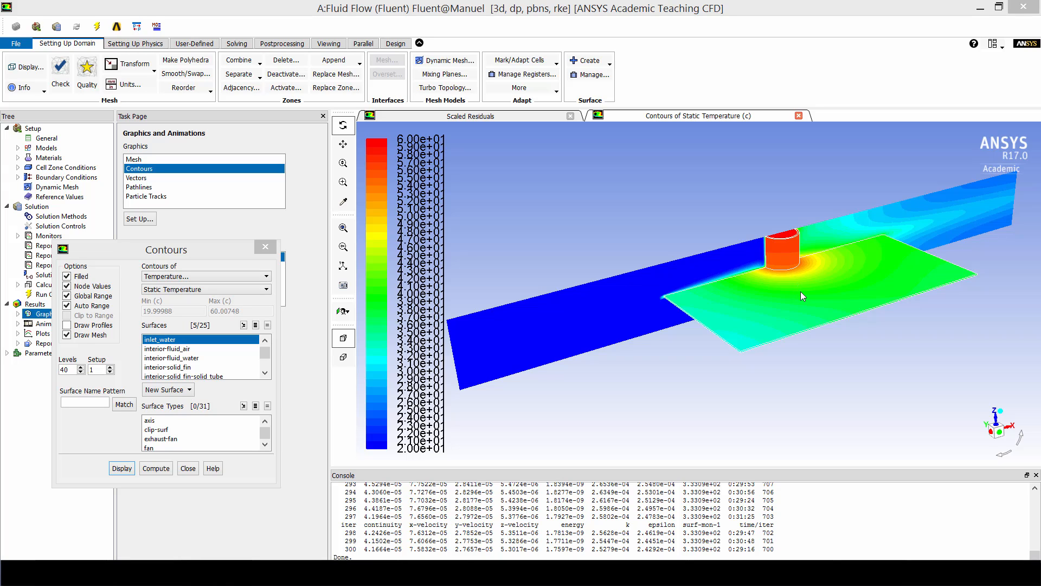
{"action": "mouse_move", "coordinate": [825, 305]}
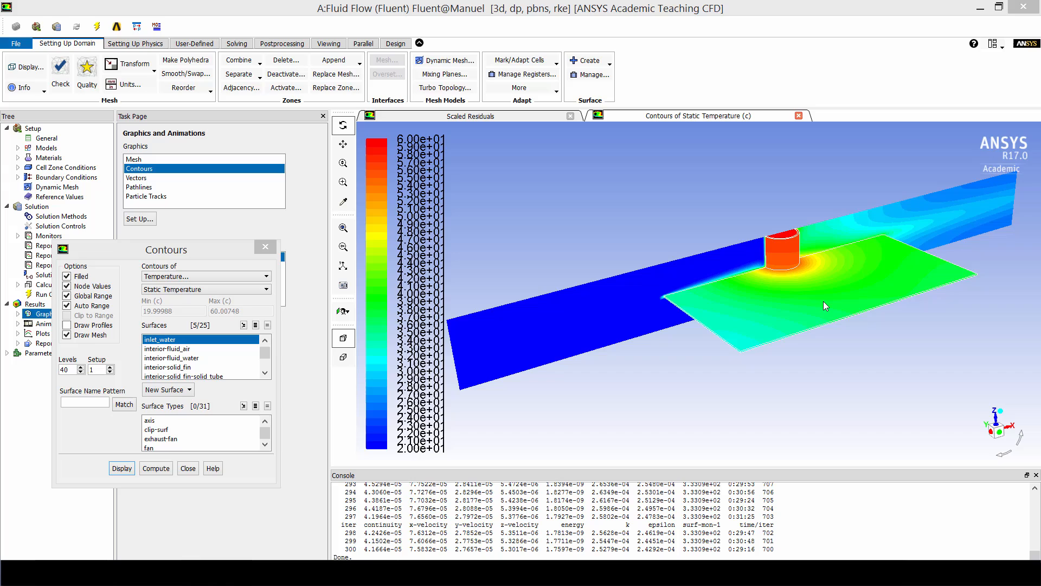
{"action": "mouse_move", "coordinate": [589, 317]}
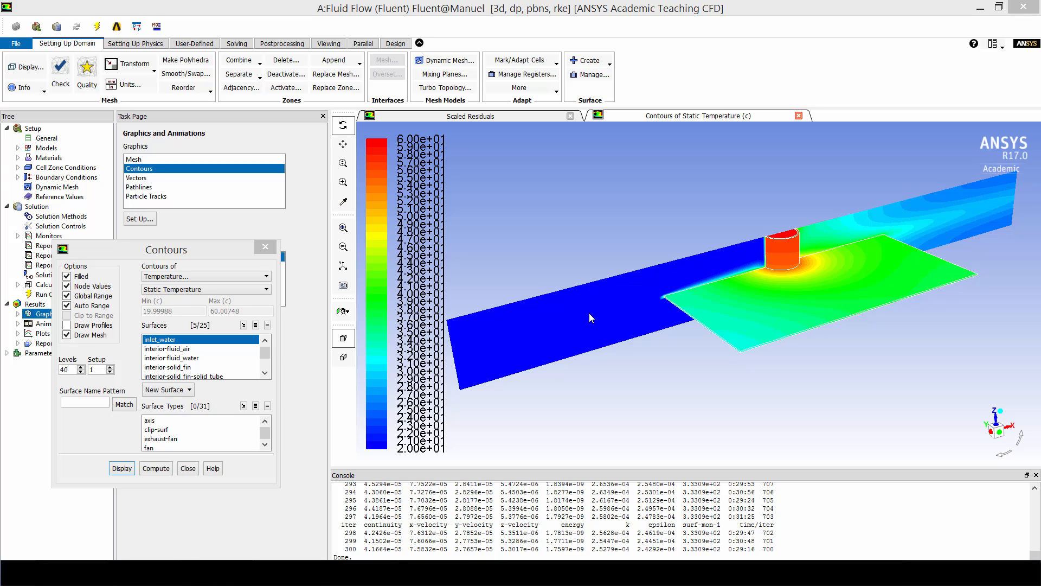
{"action": "mouse_move", "coordinate": [828, 229]}
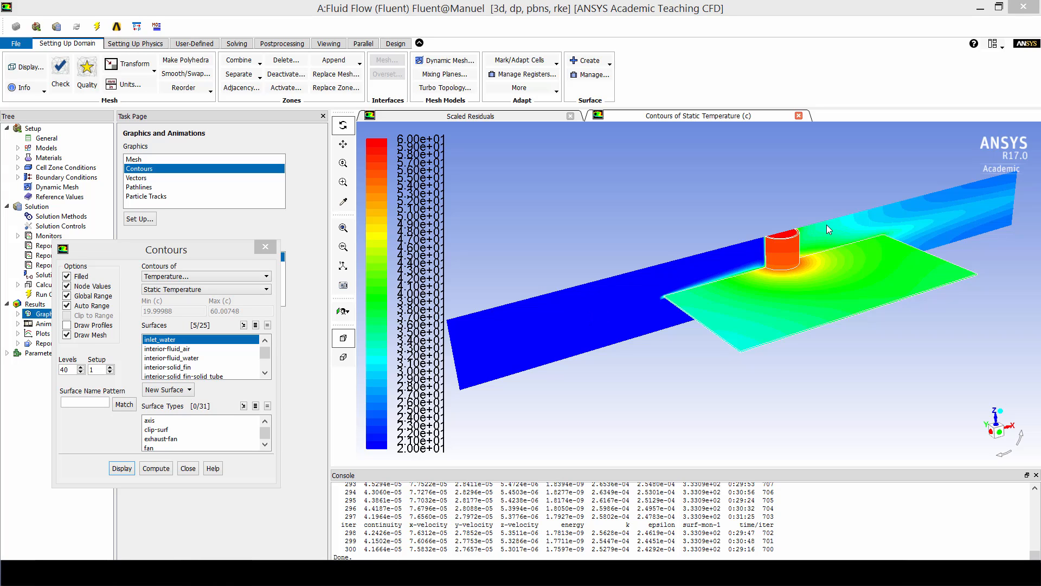
{"action": "mouse_move", "coordinate": [797, 237]}
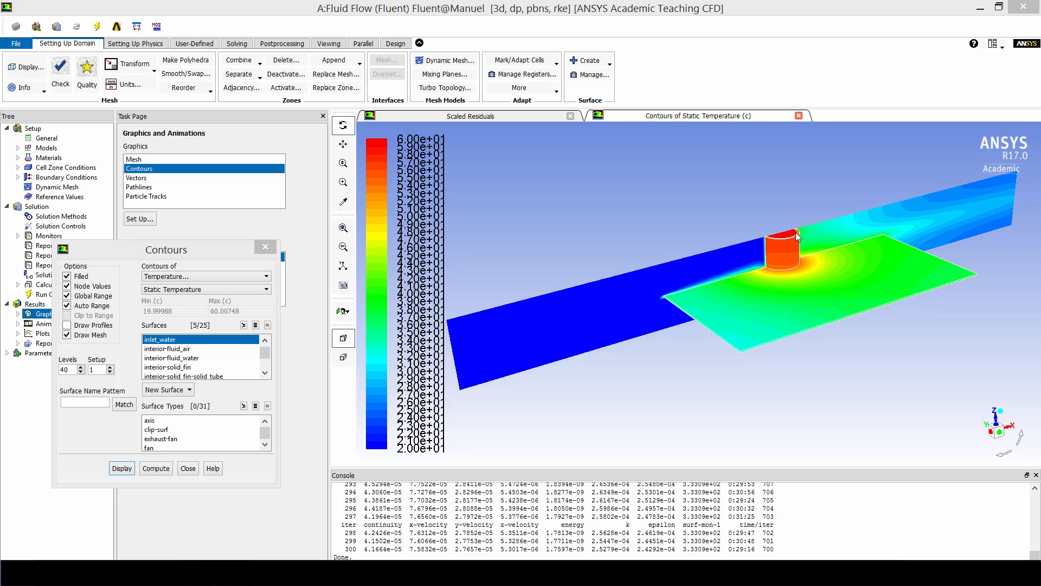
{"action": "mouse_move", "coordinate": [911, 221]}
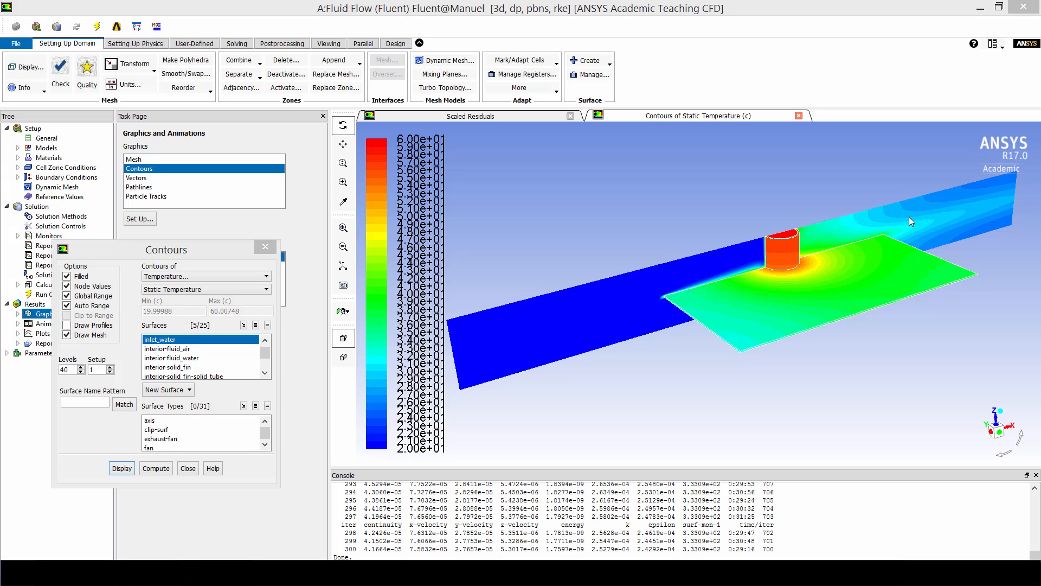
{"action": "mouse_move", "coordinate": [775, 246]}
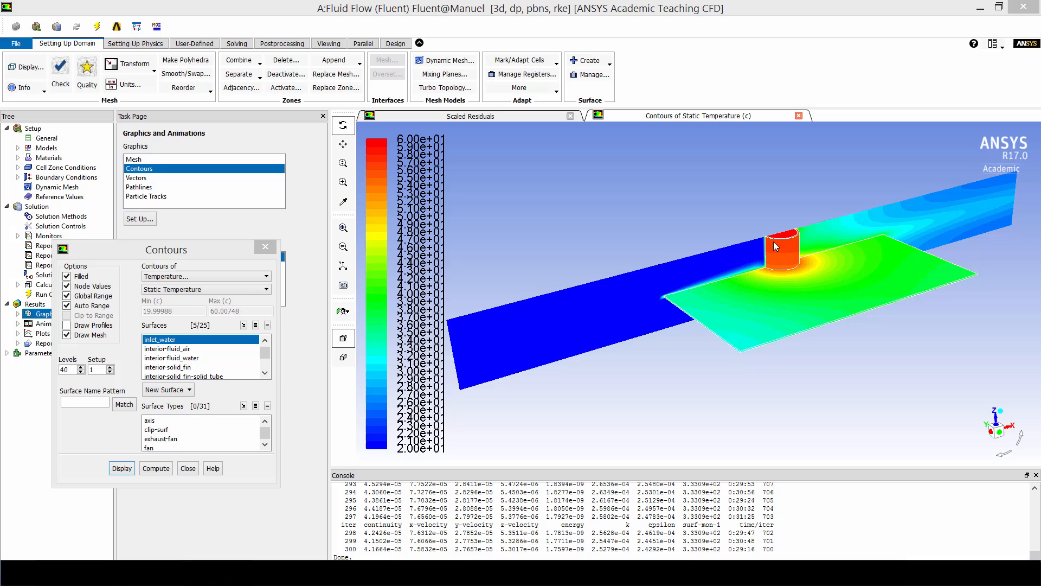
{"action": "mouse_move", "coordinate": [815, 284]}
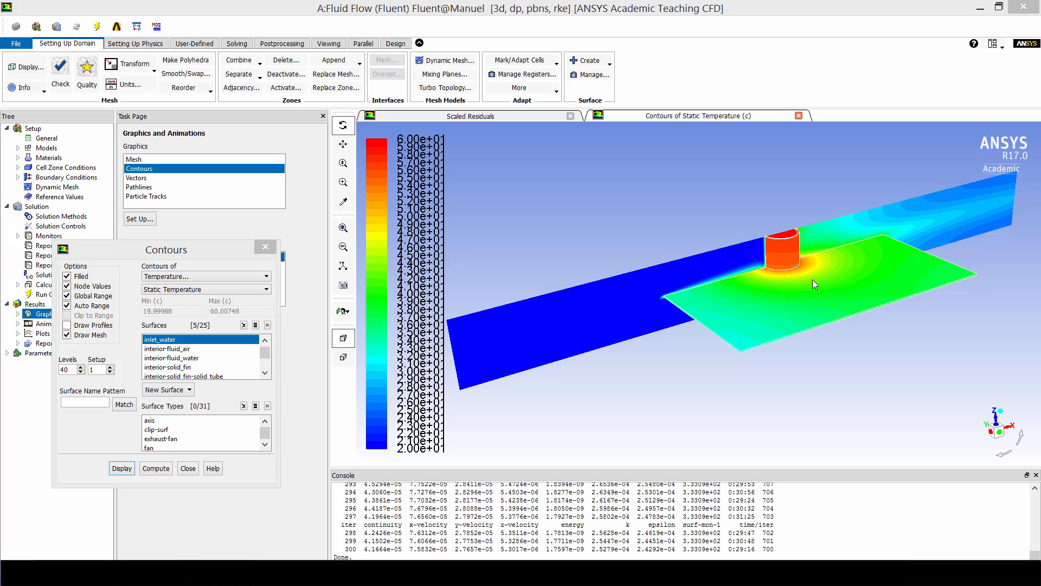